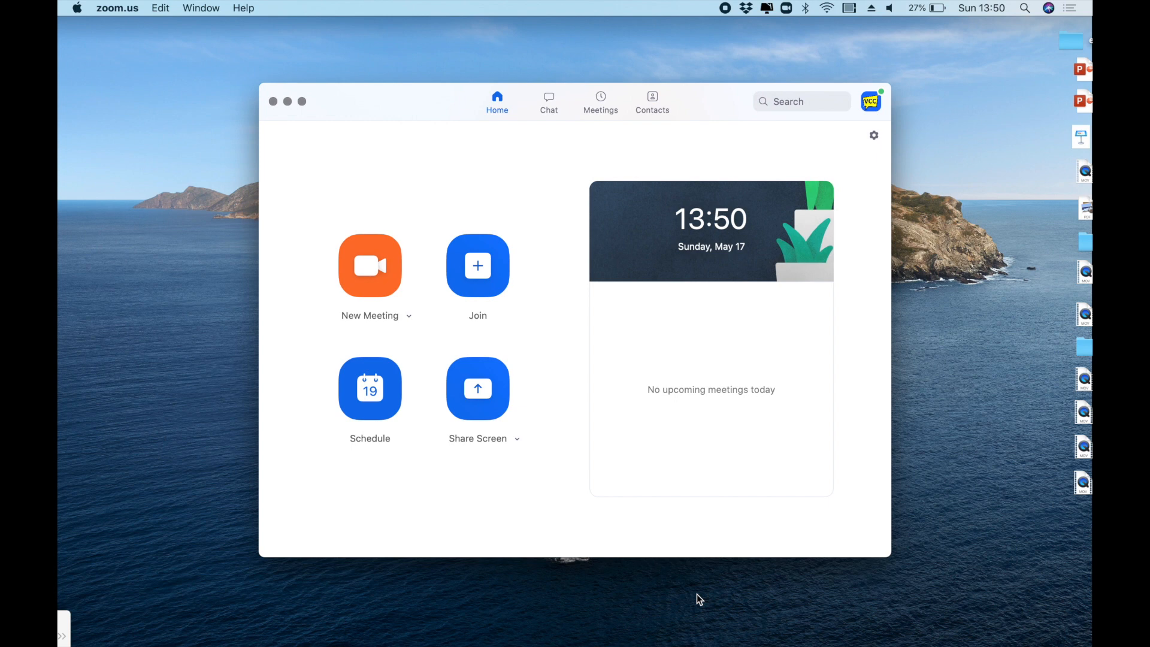
mouse_move(636, 391)
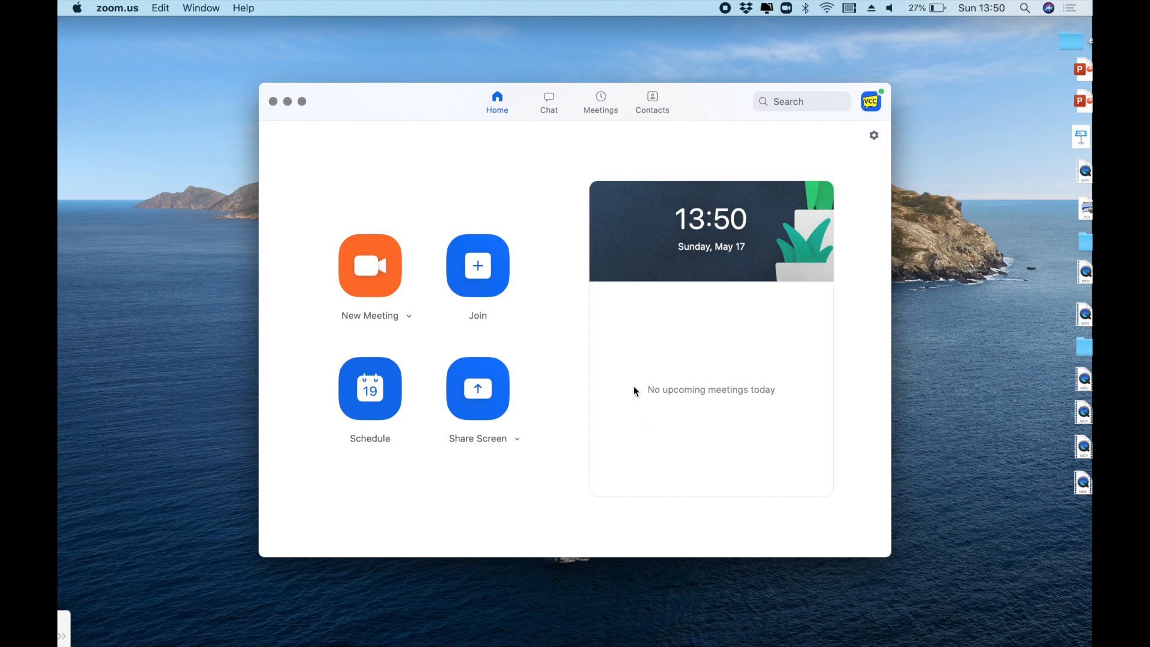
Show the Virtual Classroom Champion meeting details in the upcoming meetings list
left_click(601, 97)
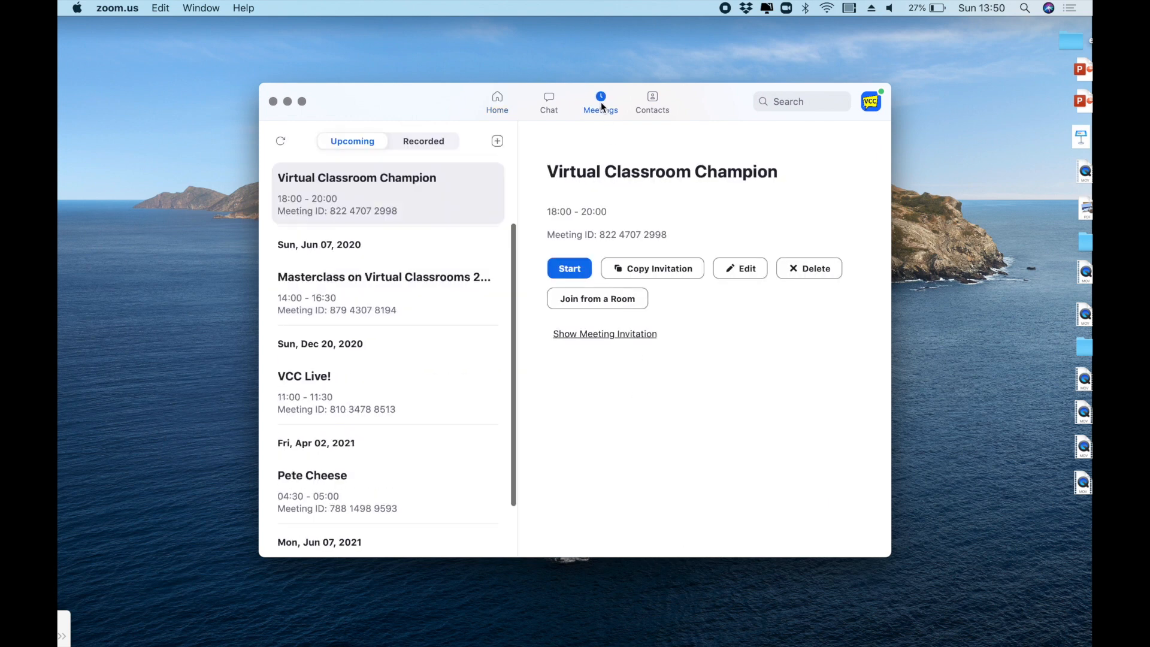
left_click(395, 193)
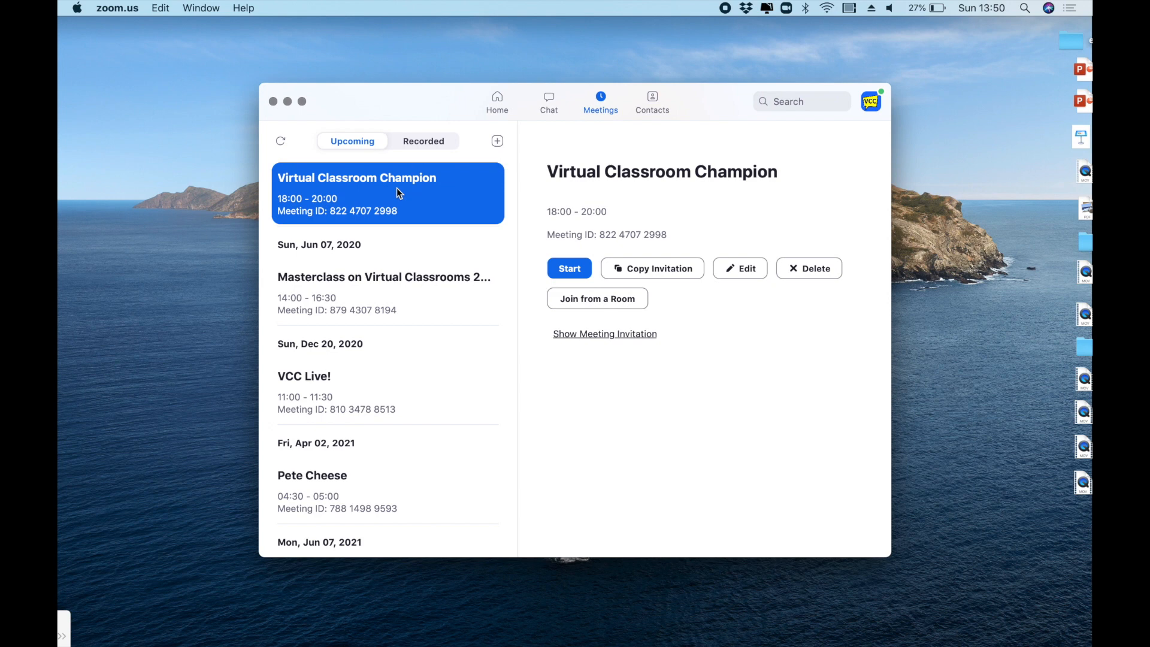
mouse_move(725, 281)
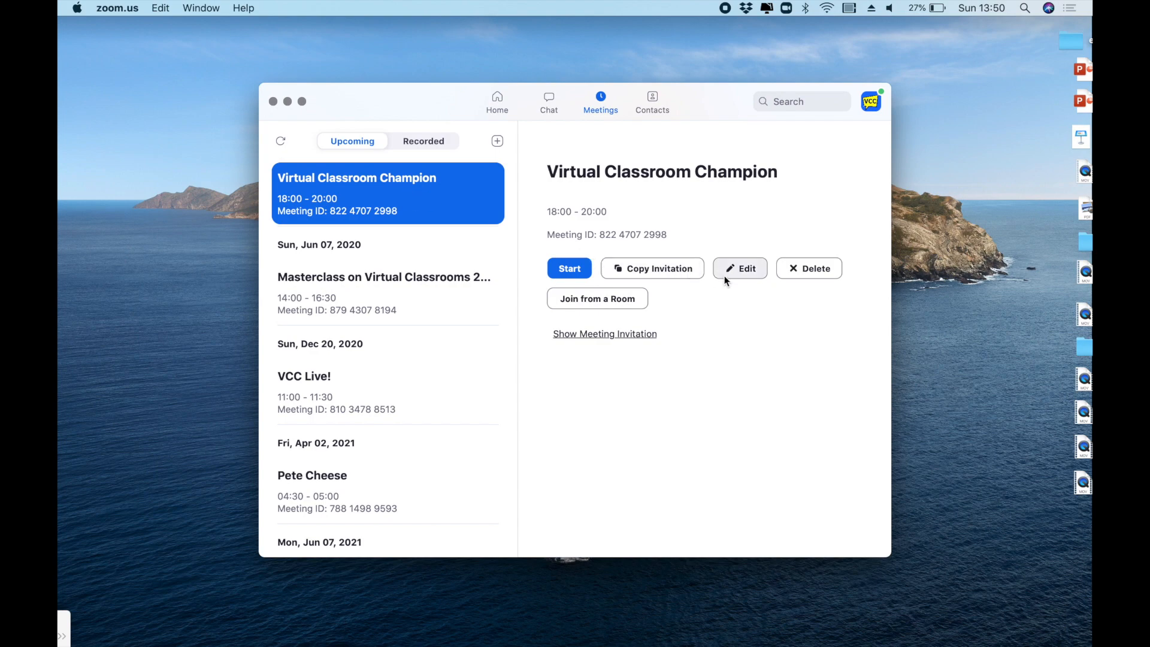
Edit the Virtual Classroom Champion meeting and reveal Advanced Options with Enable Waiting Room
left_click(740, 269)
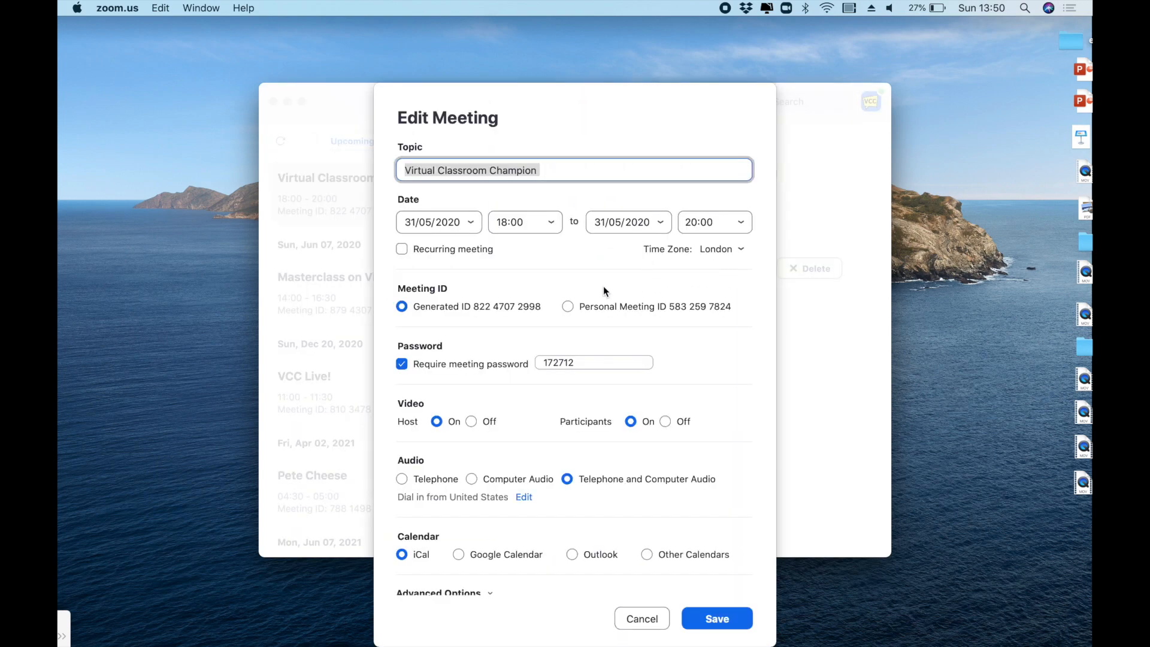
mouse_move(593, 306)
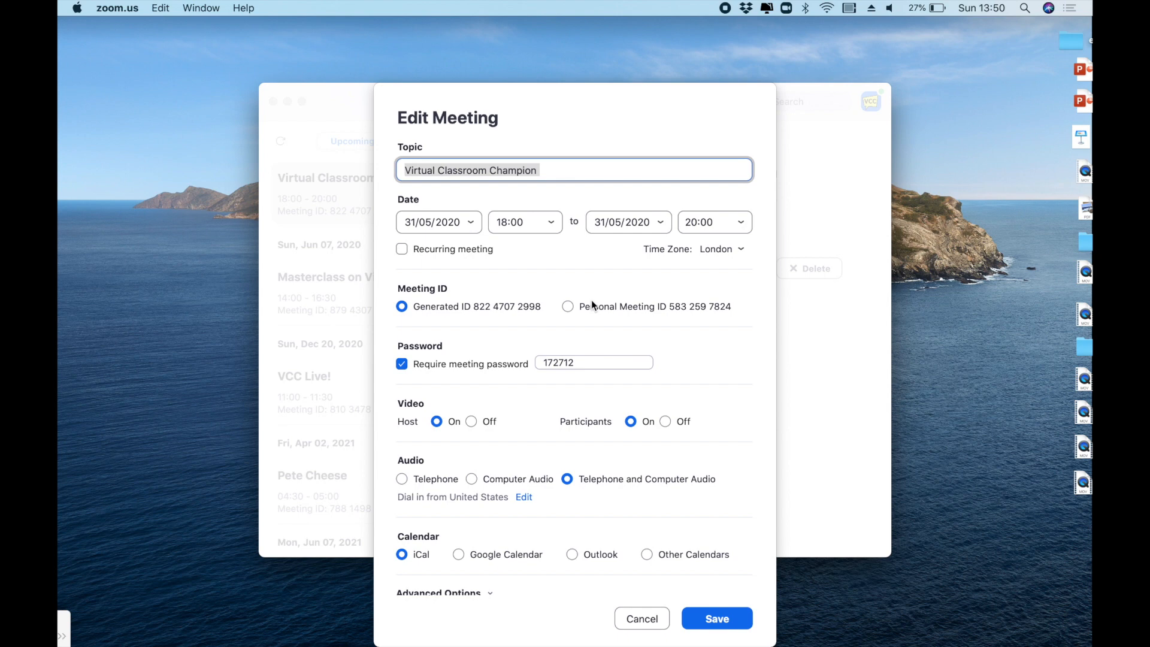
scroll("down", 3)
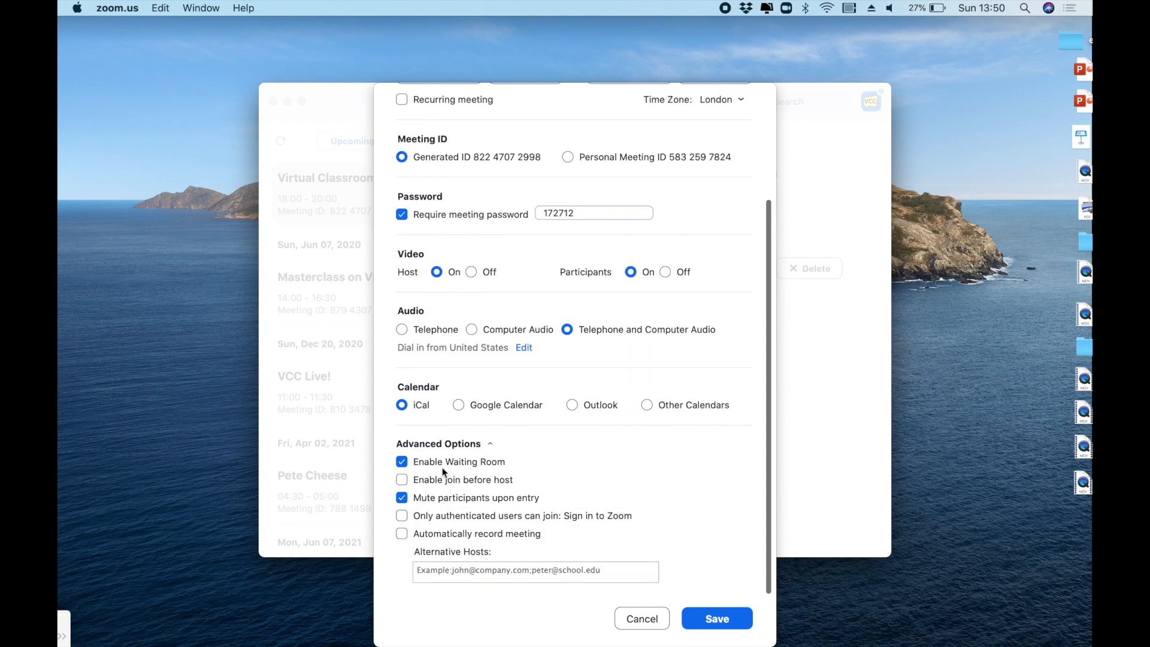
mouse_move(699, 606)
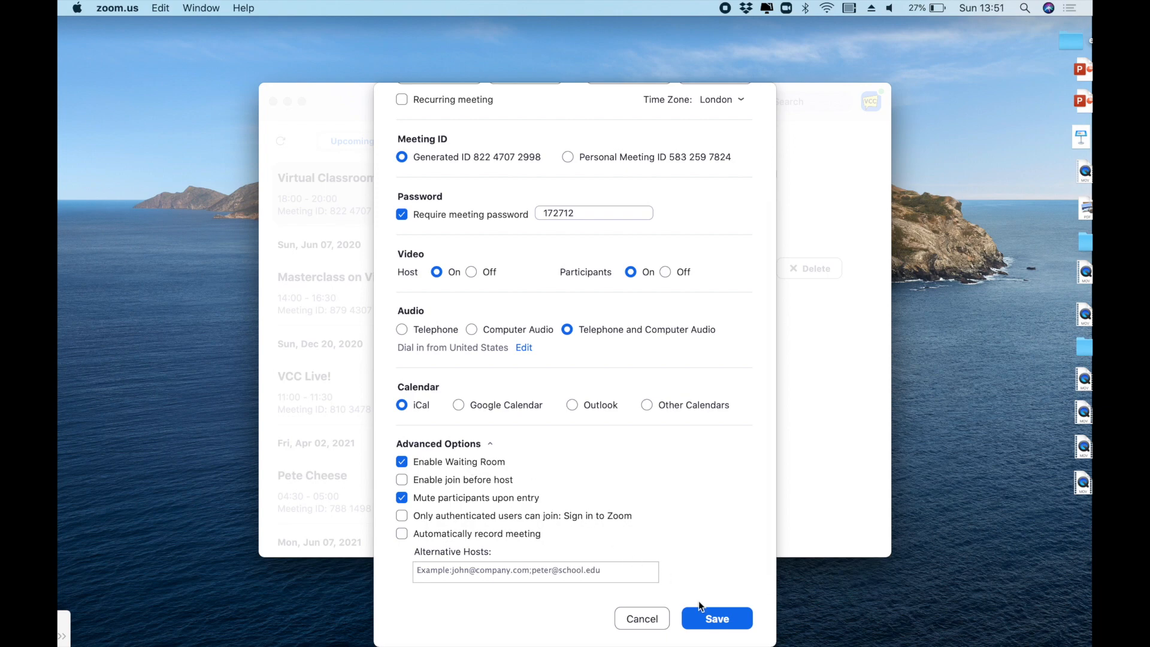
Save the meeting changes and open the app Settings from the profile menu
left_click(717, 618)
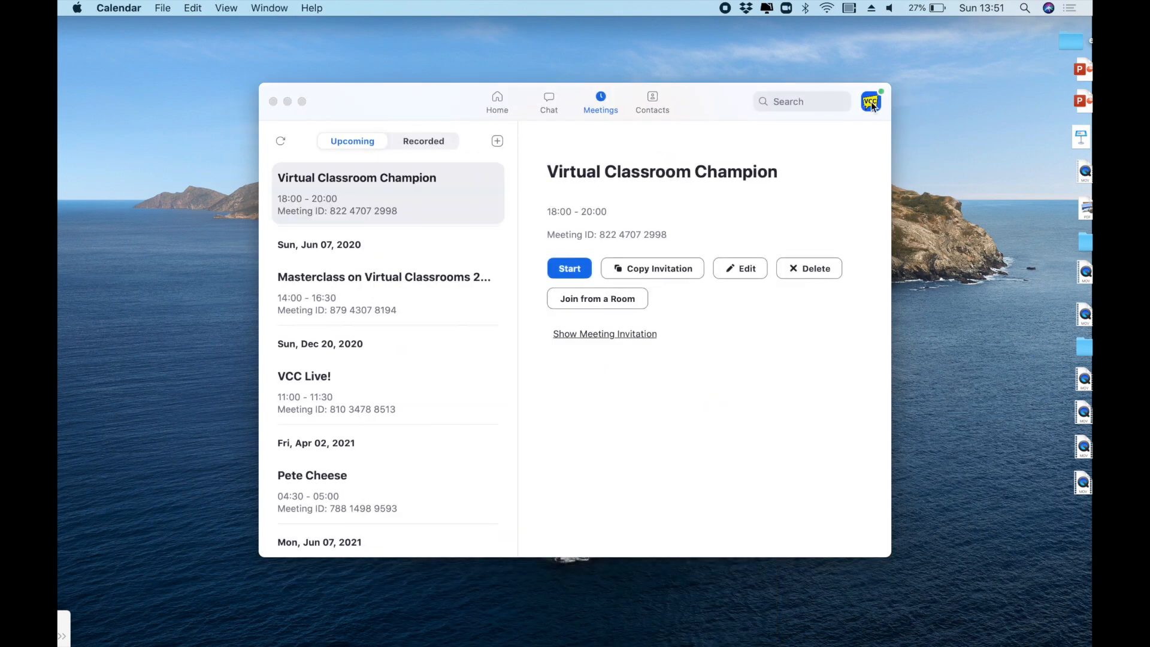
left_click(871, 101)
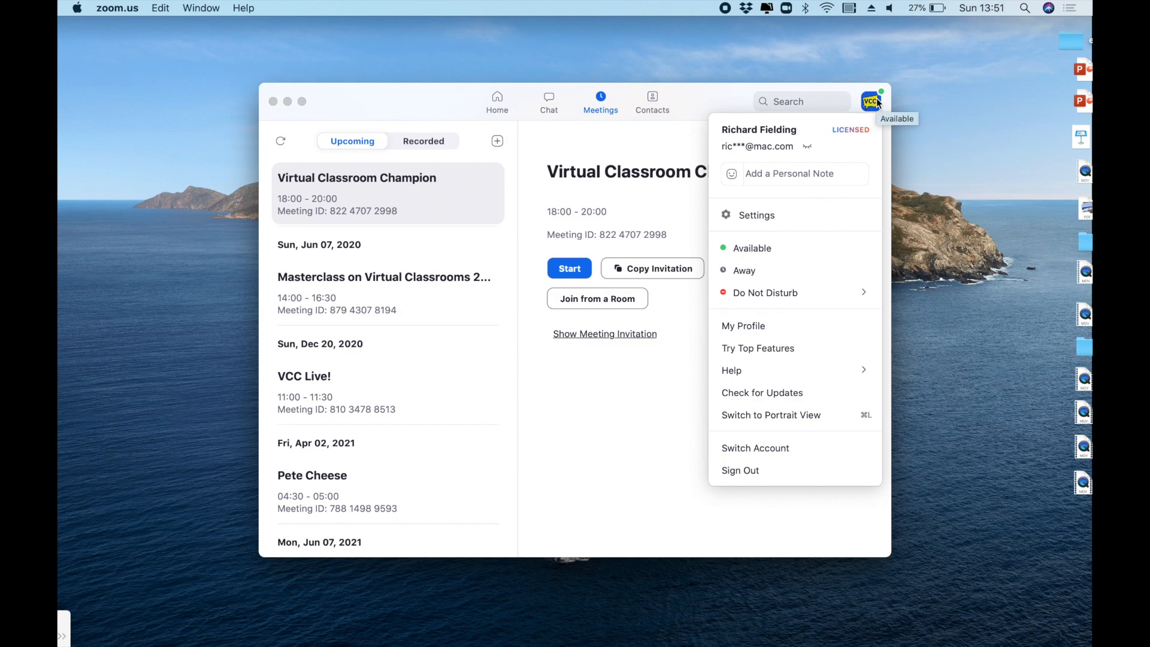
mouse_move(767, 219)
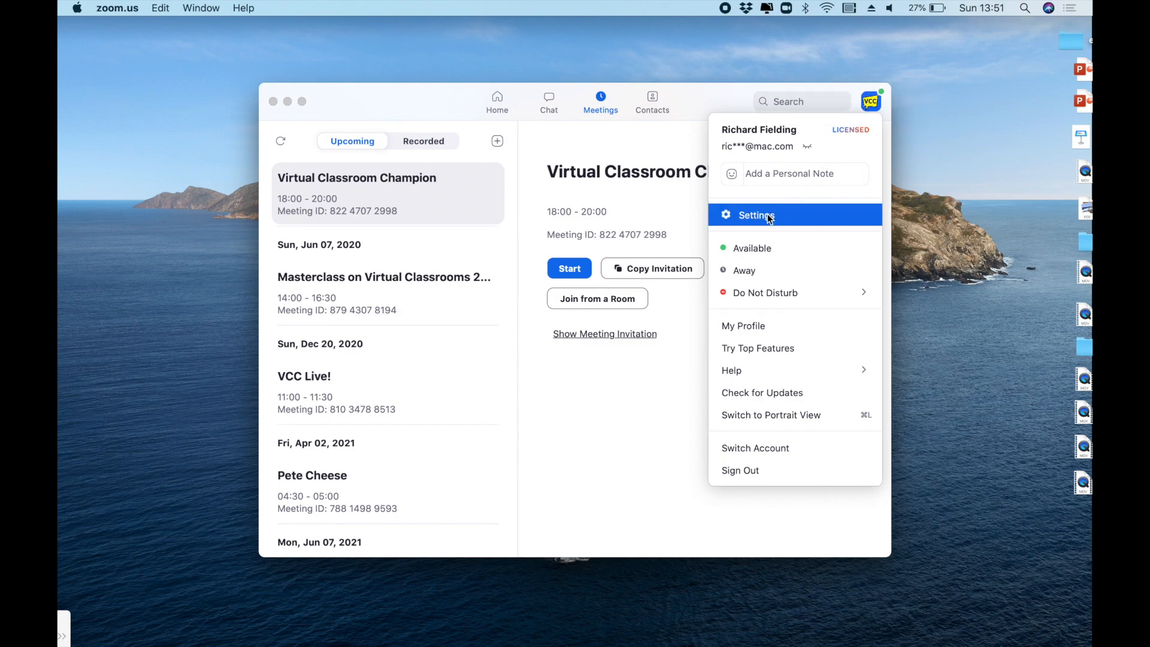
left_click(757, 215)
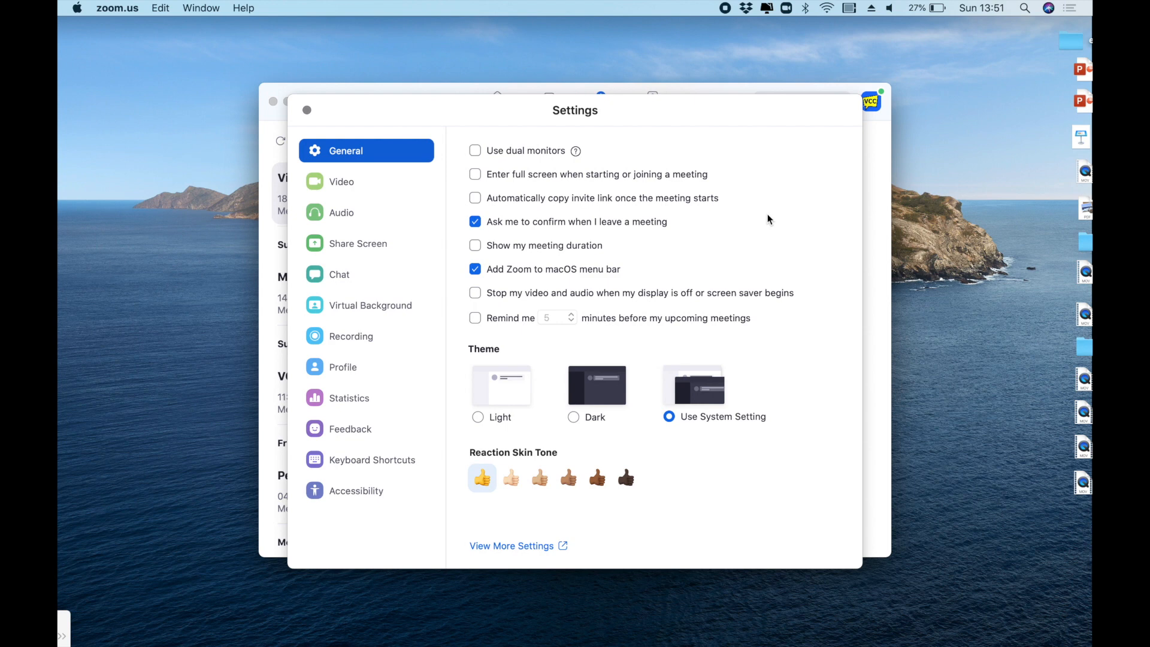
mouse_move(489, 549)
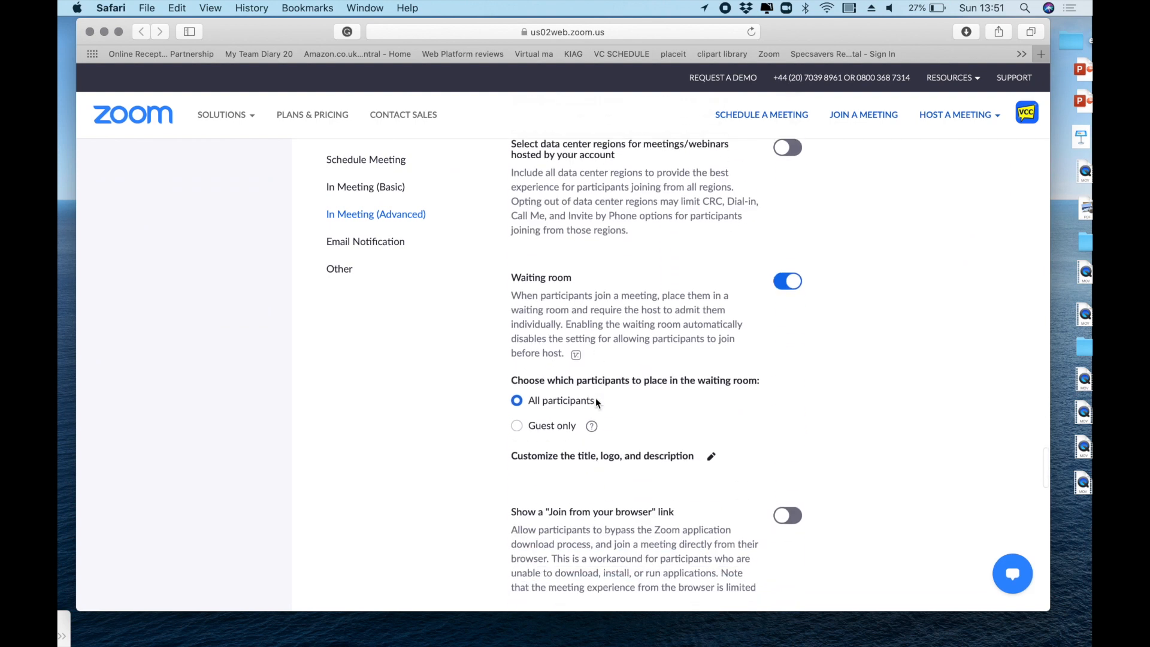
Scroll the web settings to the Waiting room toggle under In Meeting (Advanced)
scroll("down", 3)
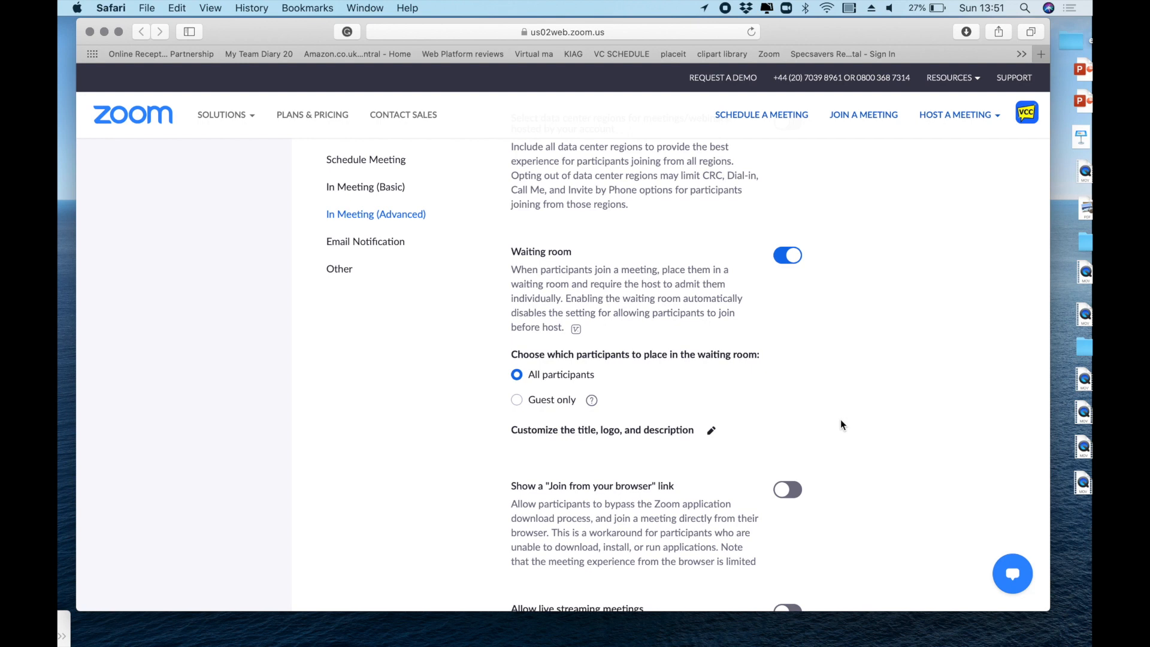
mouse_move(822, 424)
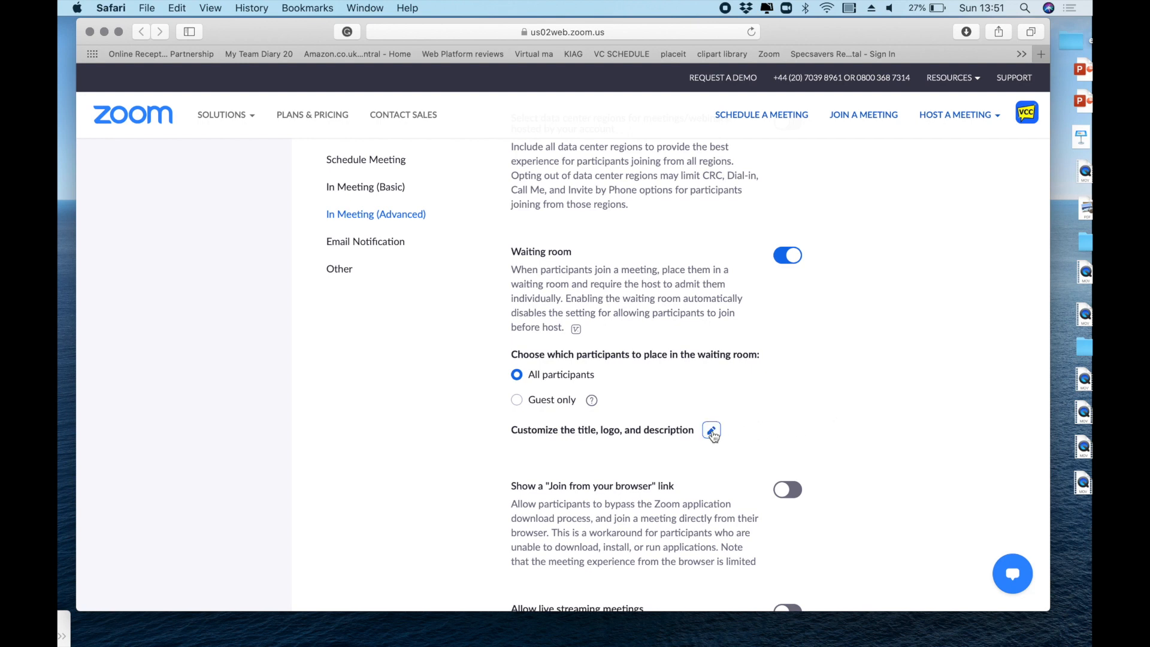
Set the waiting room title to WELCOME TO THE VIRTUAL CLASSROOM COACH ONLINE PORTAL and save it
left_click(711, 431)
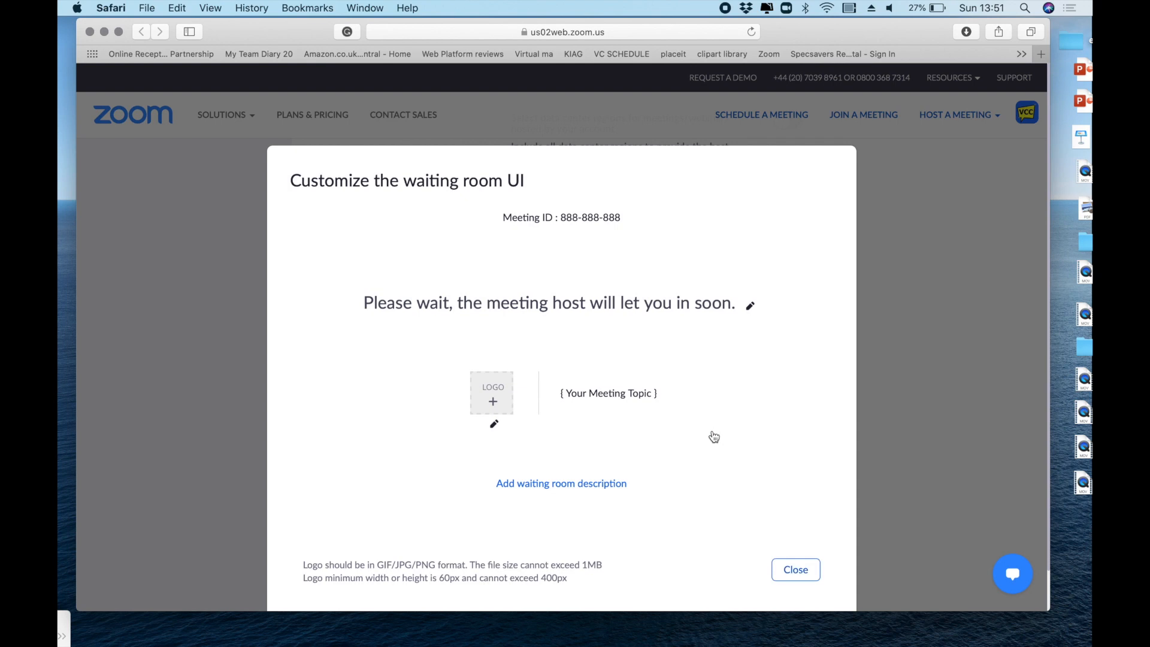
left_click(750, 304)
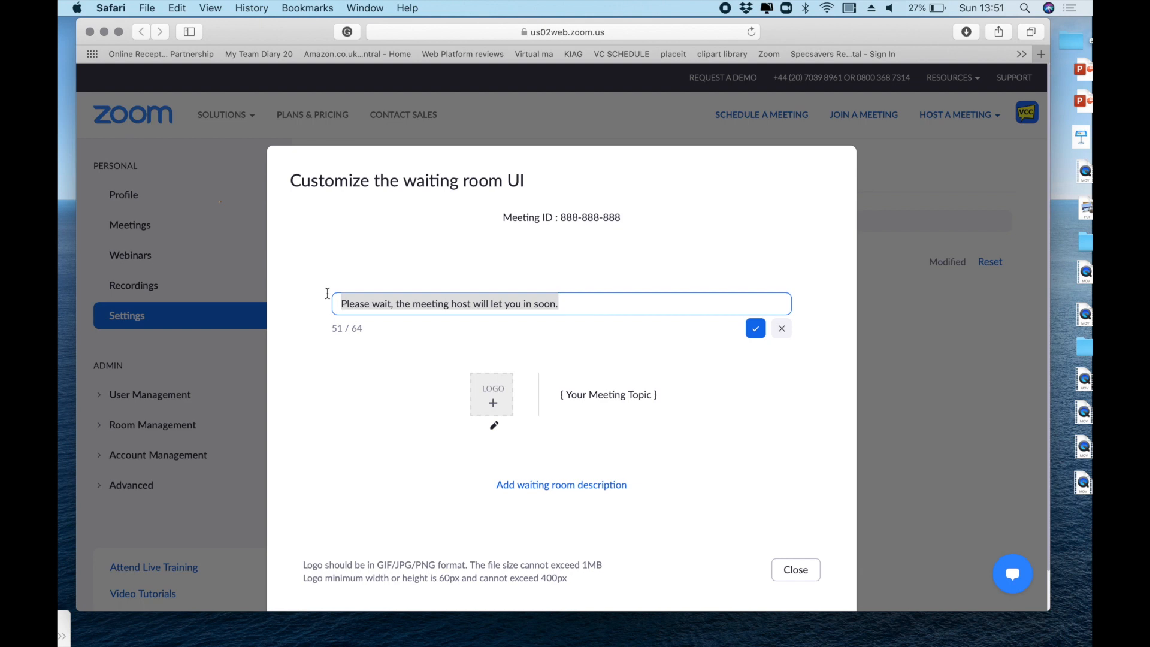
type("W")
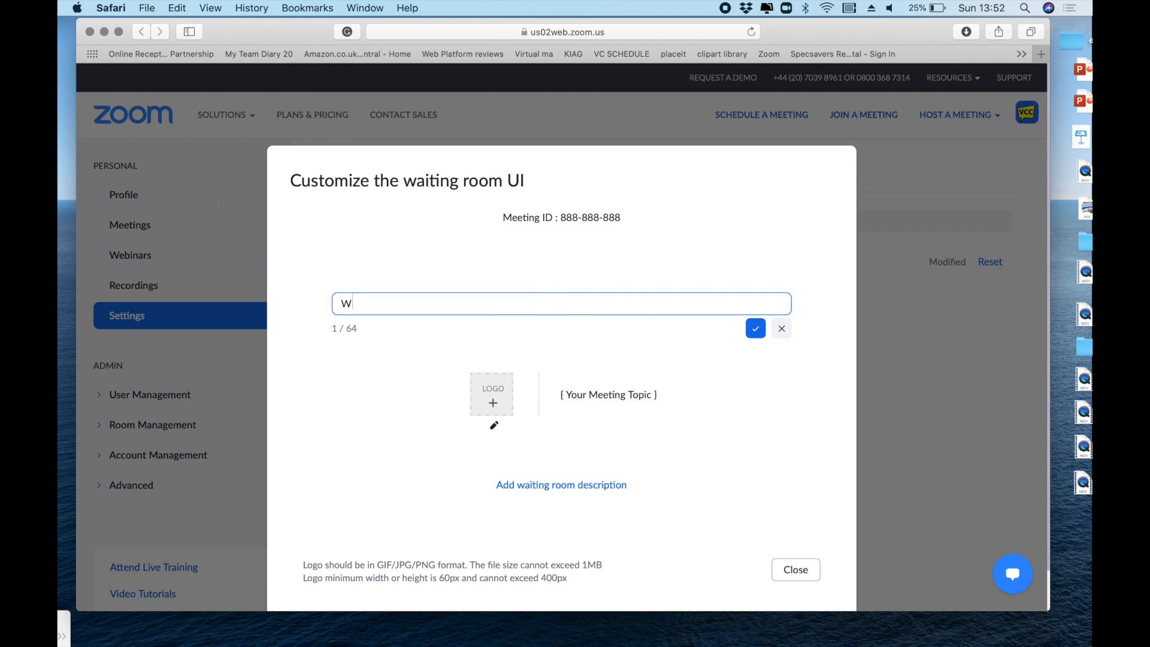
type("ELCOME")
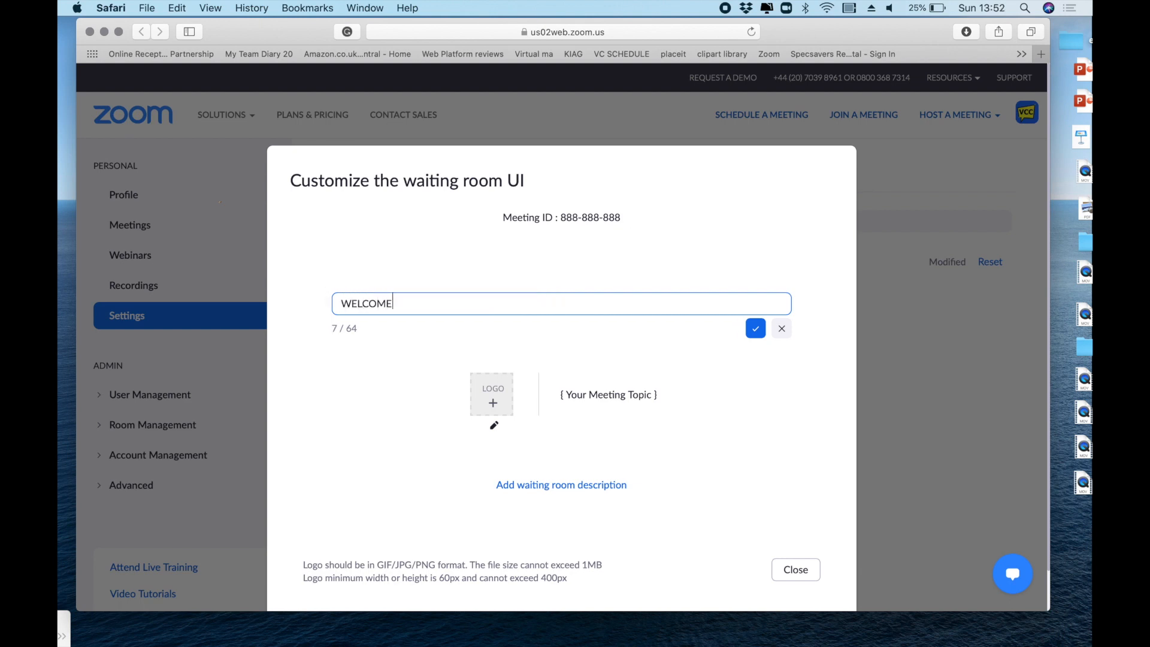
type("TO THE V")
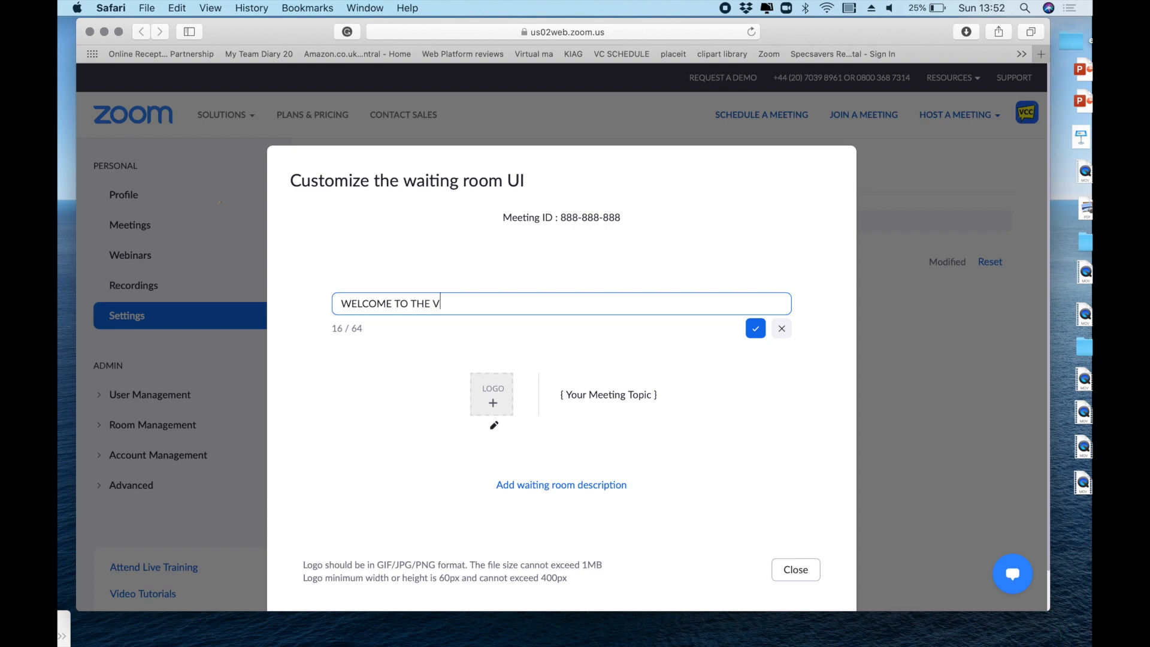
type("IRTUAL")
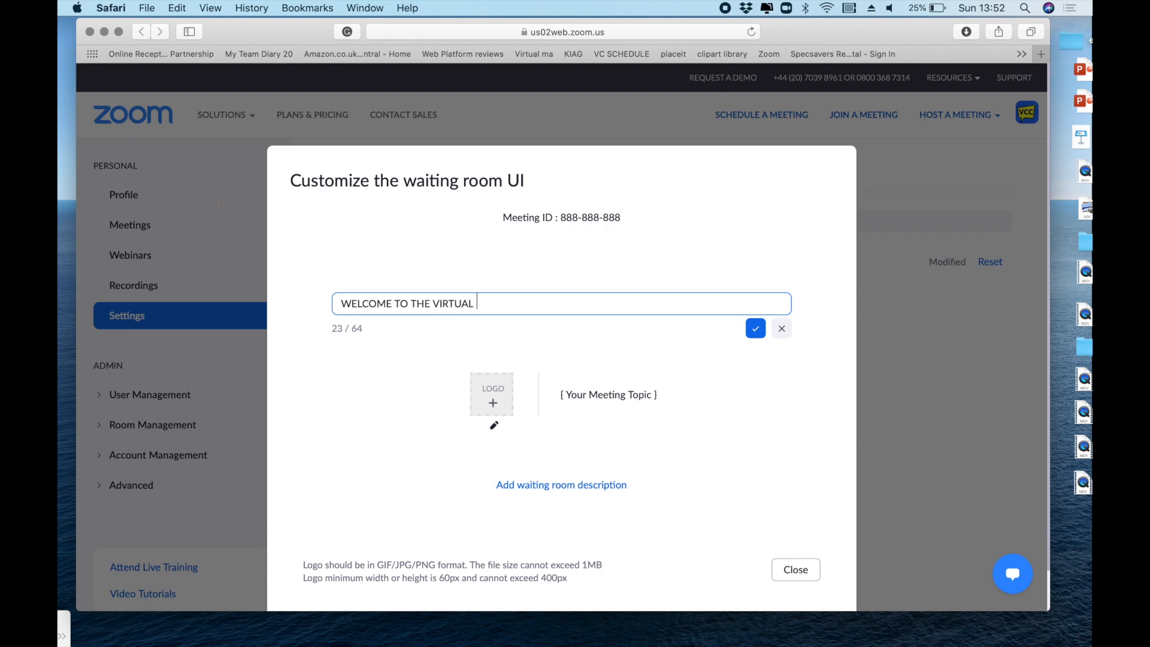
type("CLASSR")
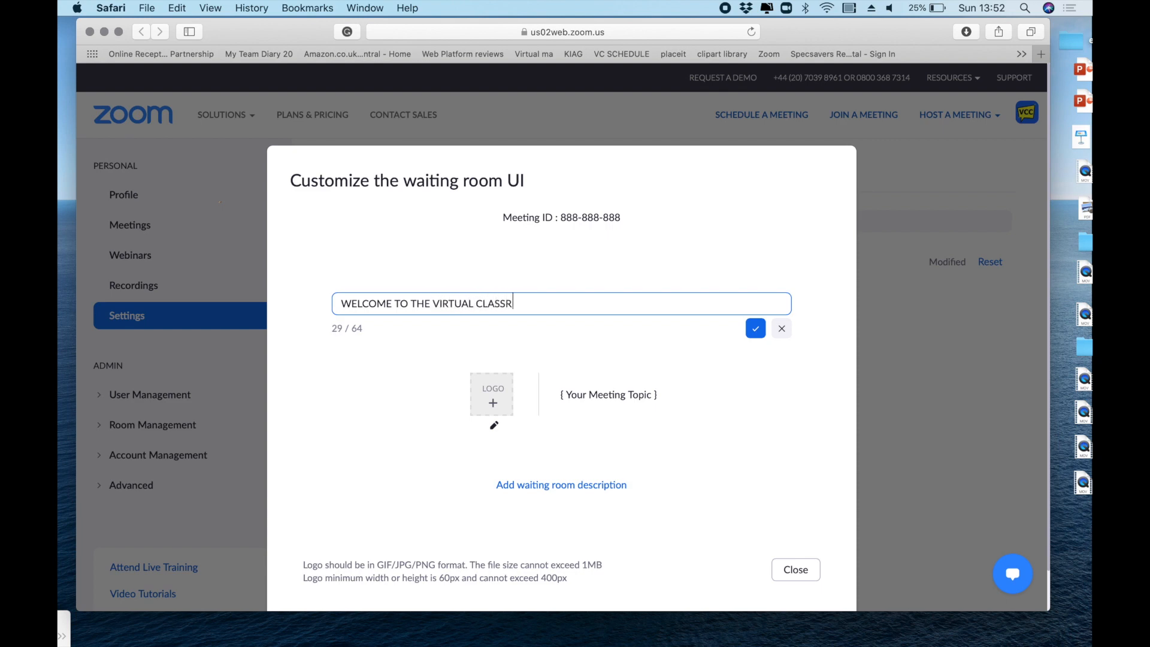
type("OOM COAC")
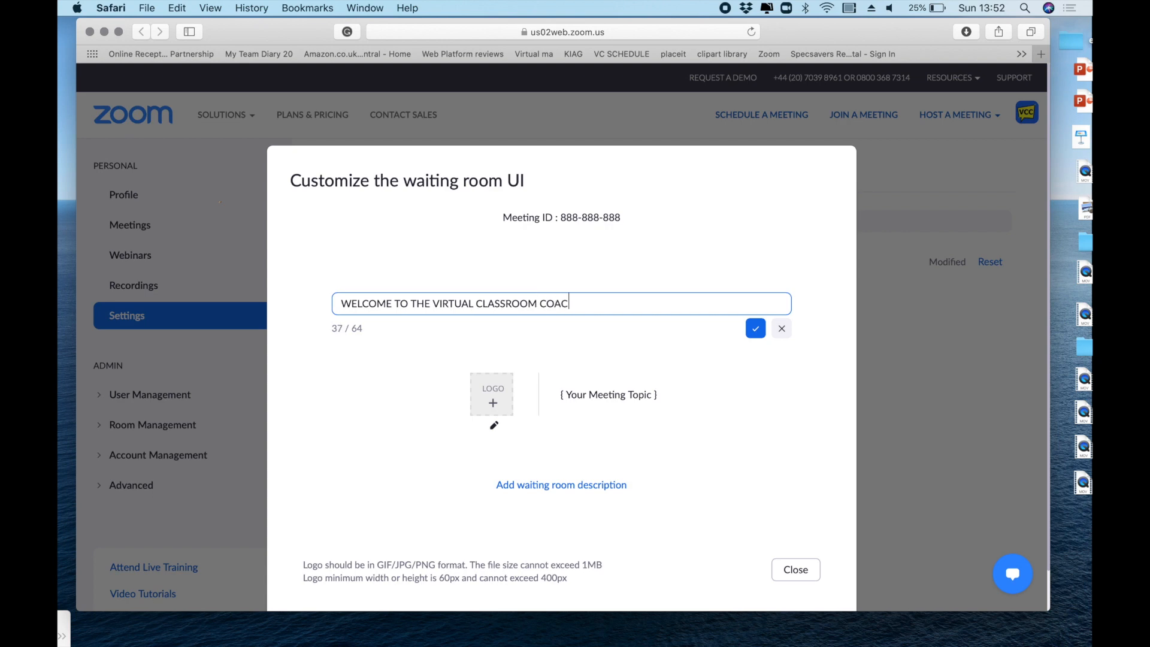
type("H ONLINE PORTAL")
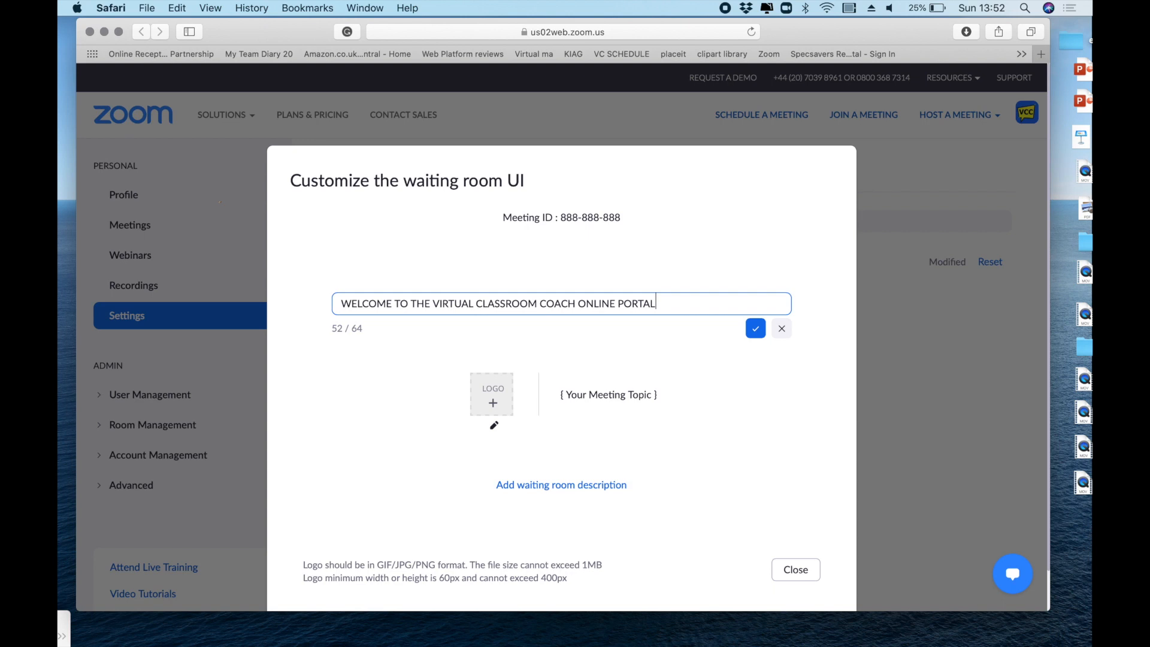
mouse_move(414, 343)
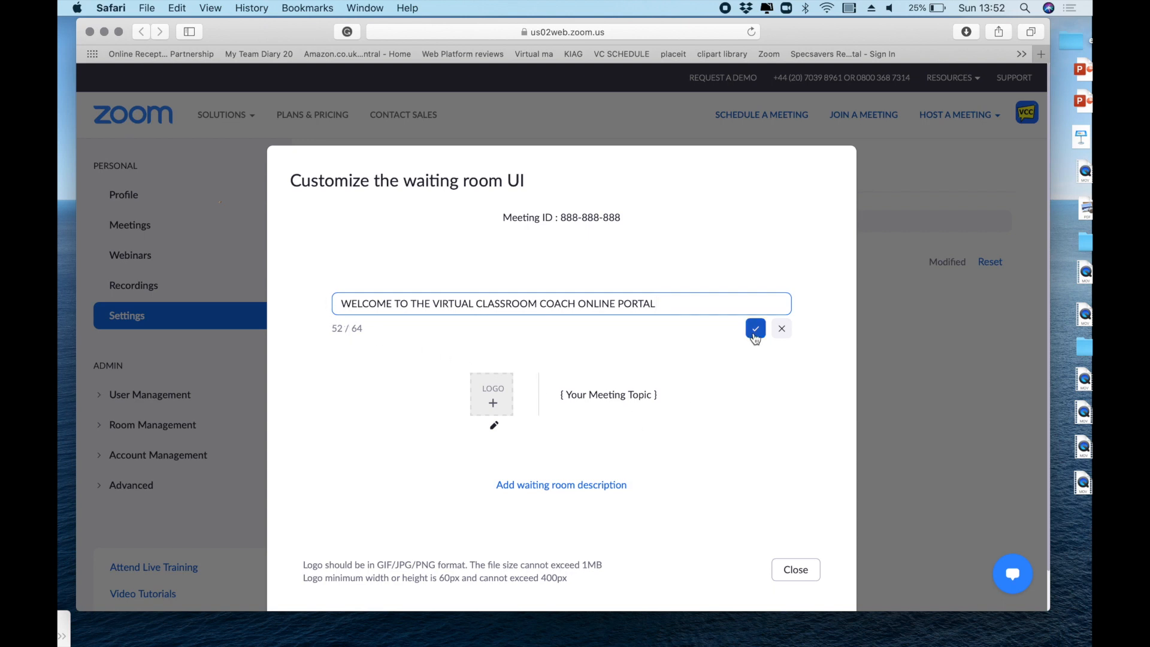
left_click(755, 328)
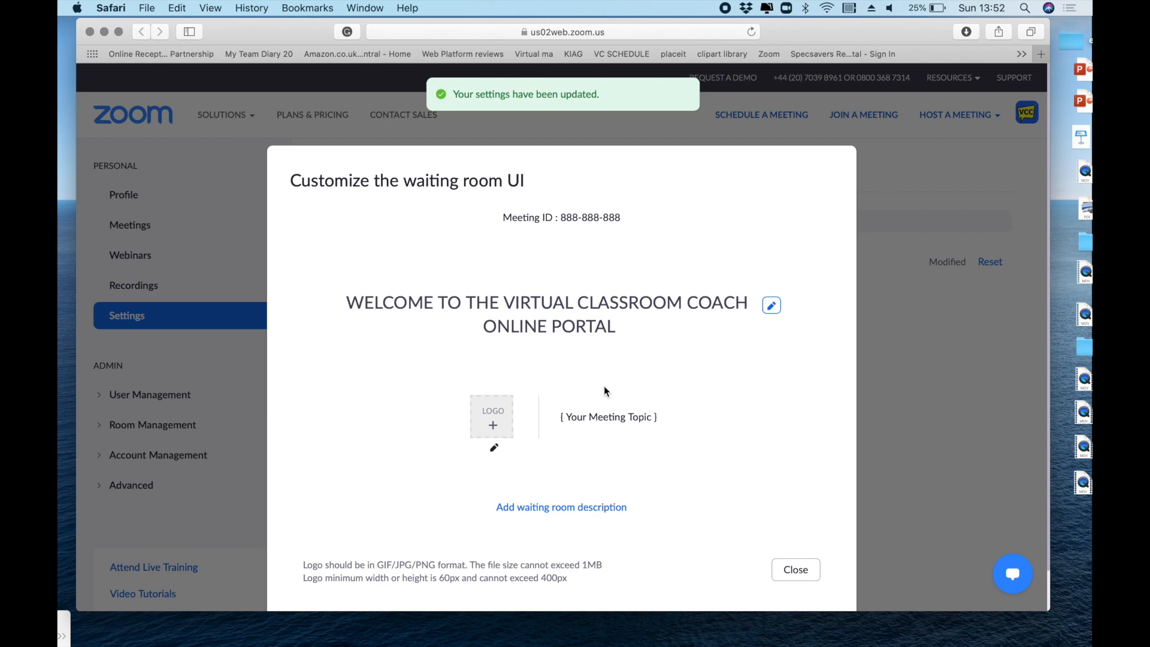
mouse_move(598, 396)
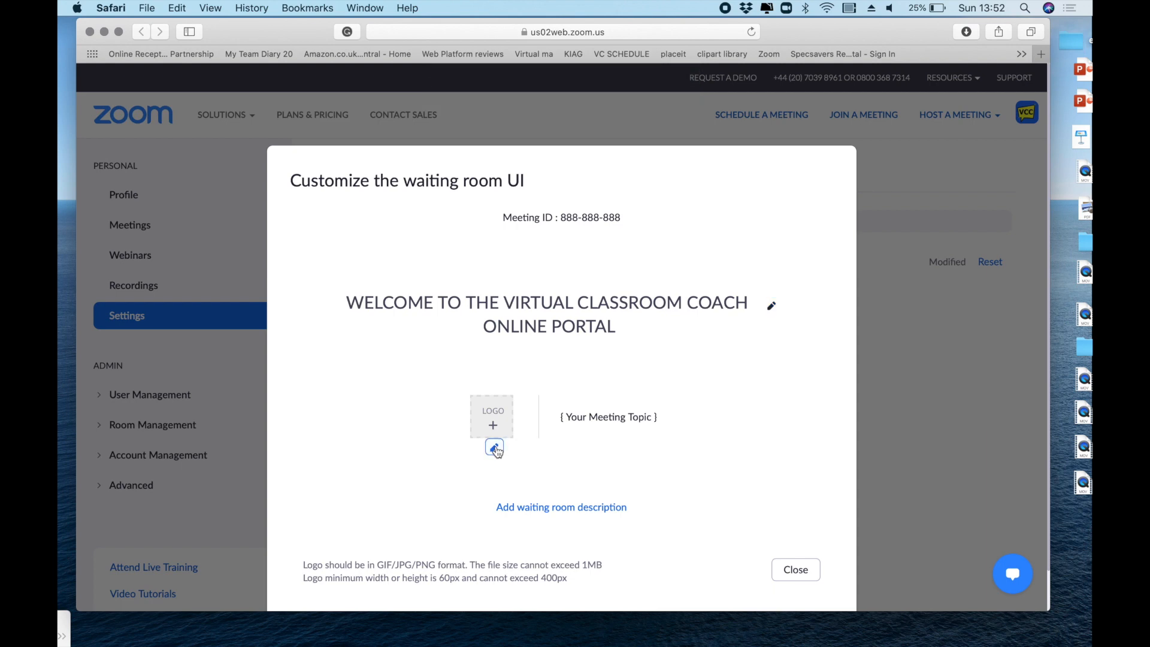
Upload the 399 PNG as the VCC logo on the waiting room screen
left_click(493, 448)
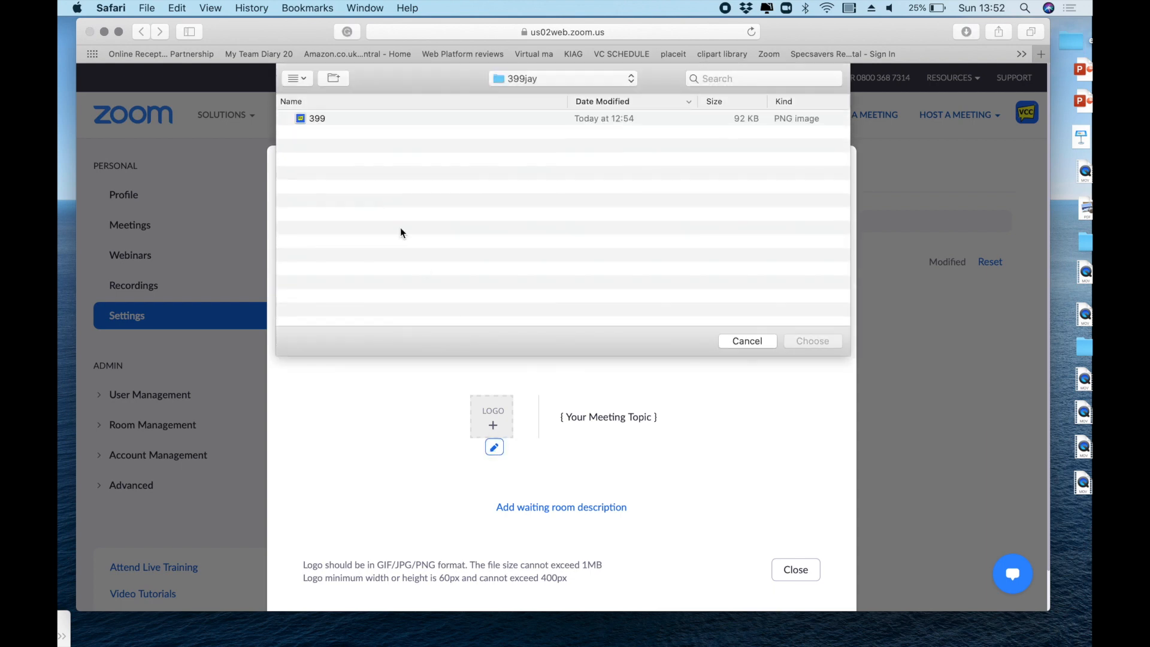
left_click(317, 118)
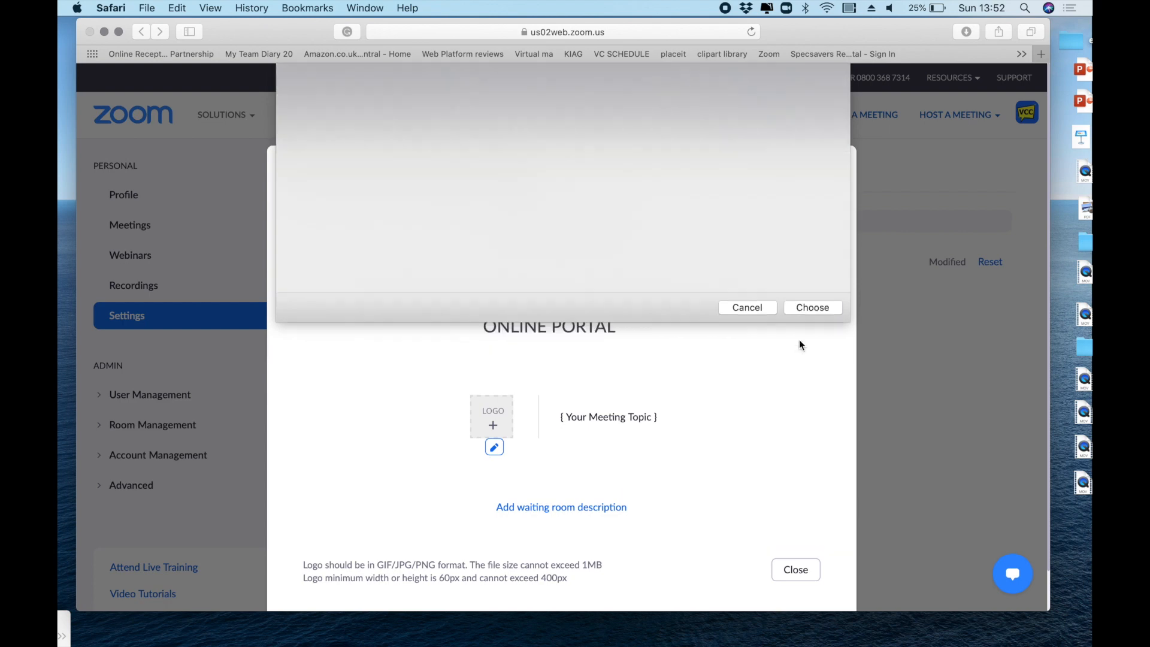
left_click(812, 307)
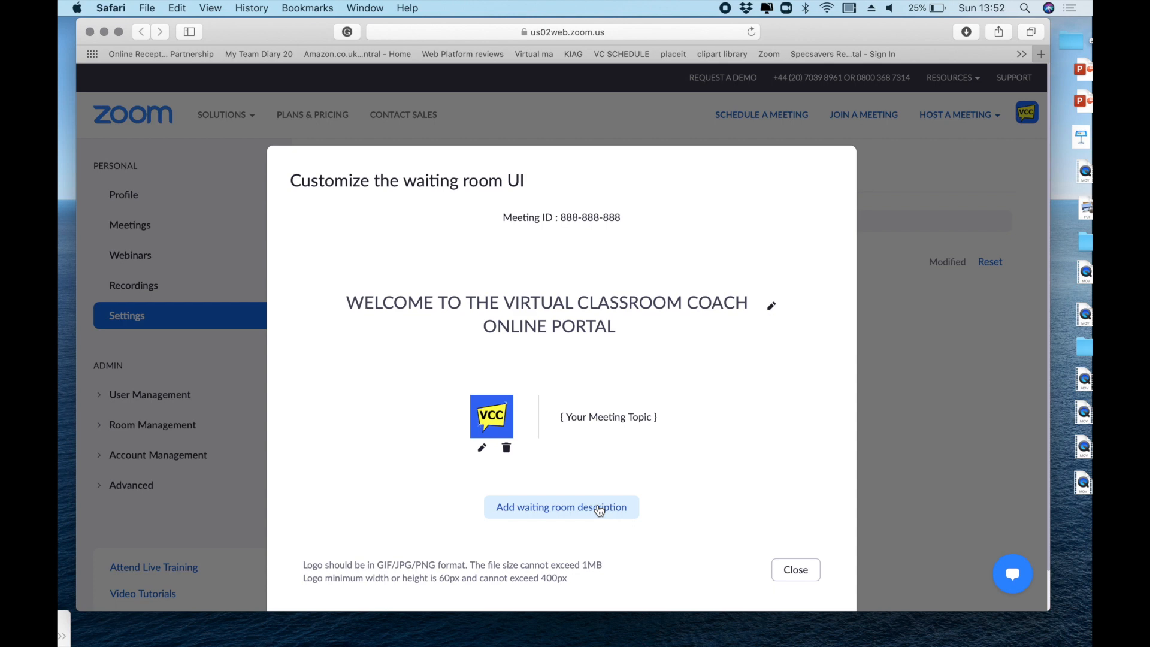
Save a description asking attendees to sit back and relax until the VCC event begins, then close customization
left_click(561, 507)
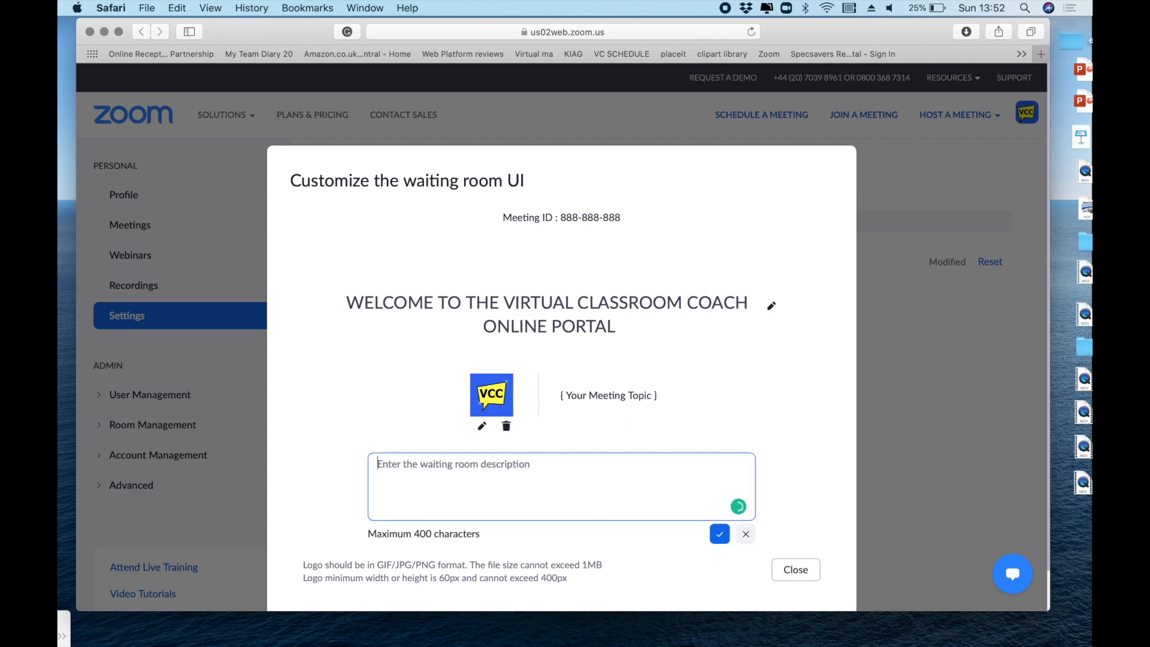
type("You're")
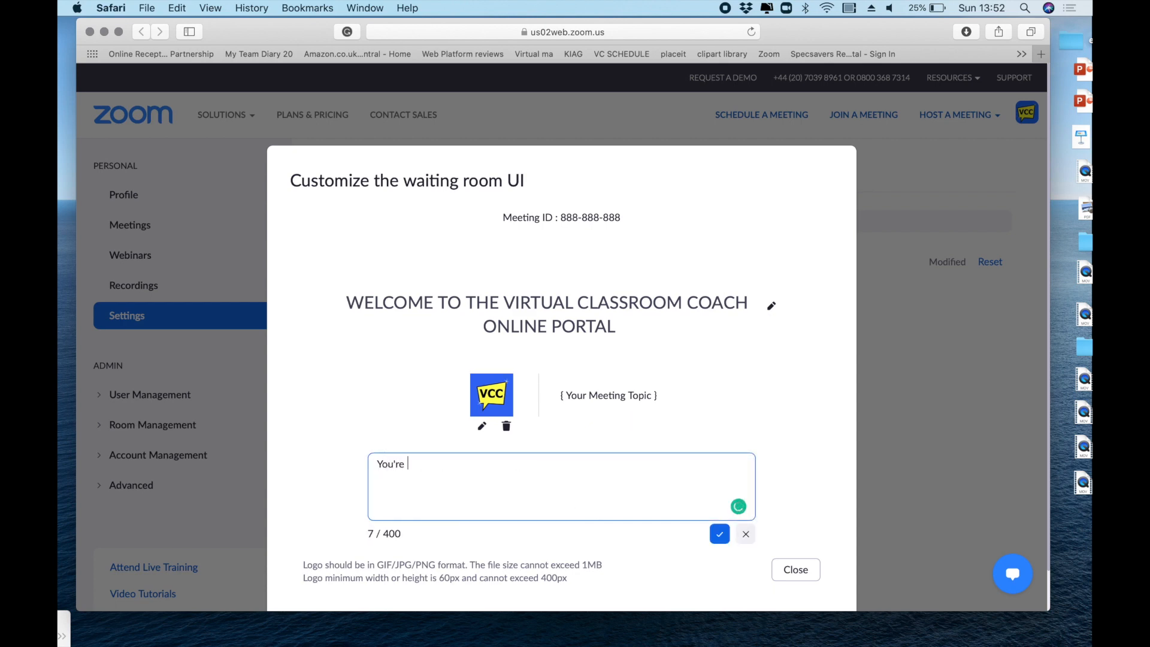
type("waiting for the next")
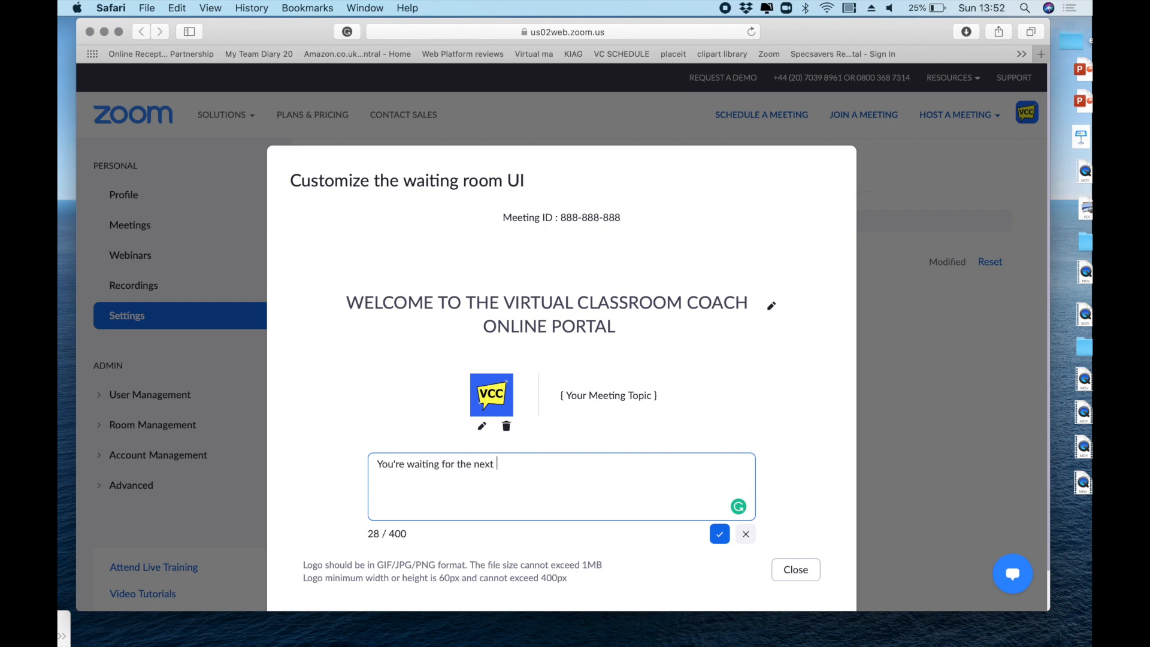
type("VCC")
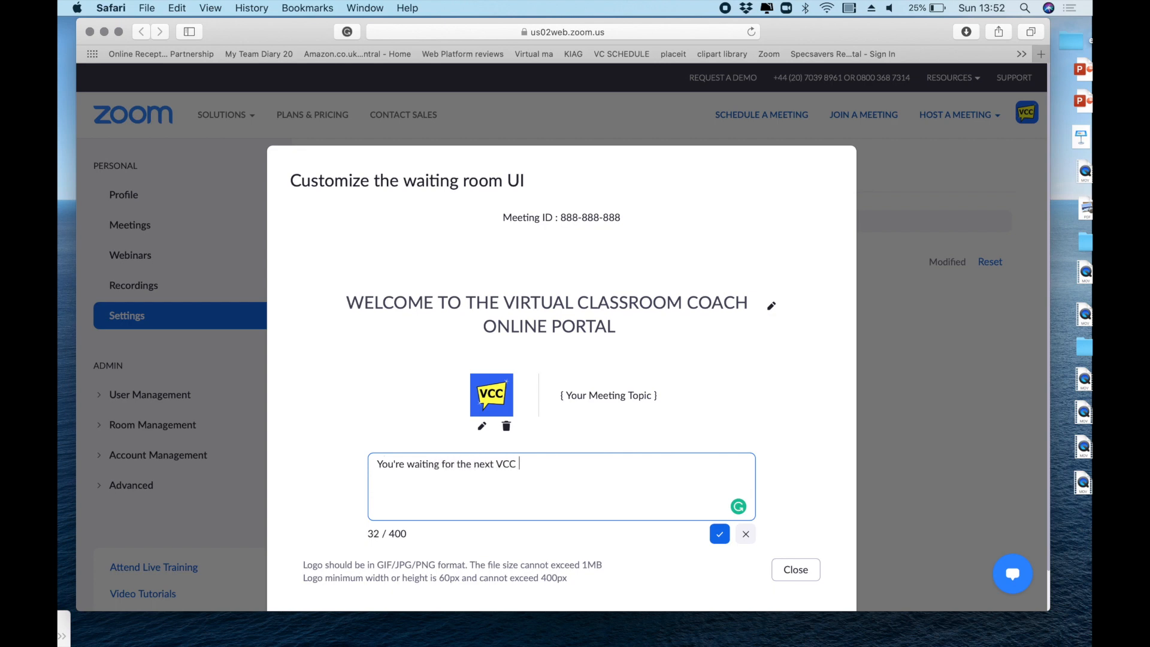
type("event to begin.")
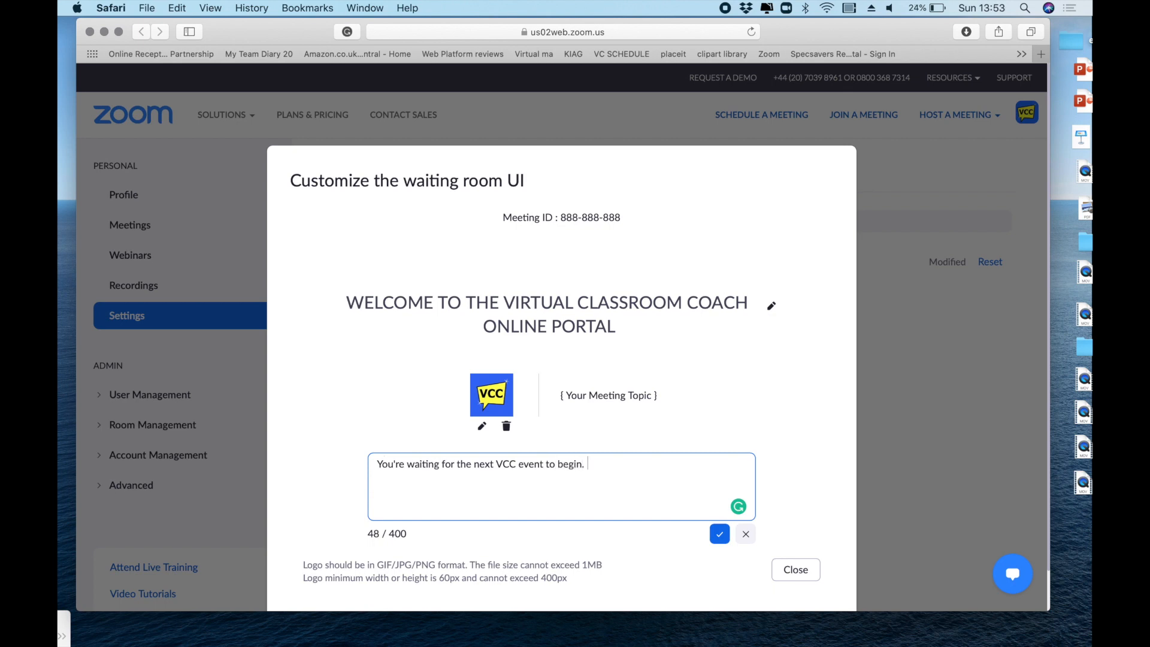
type("Please sit bac")
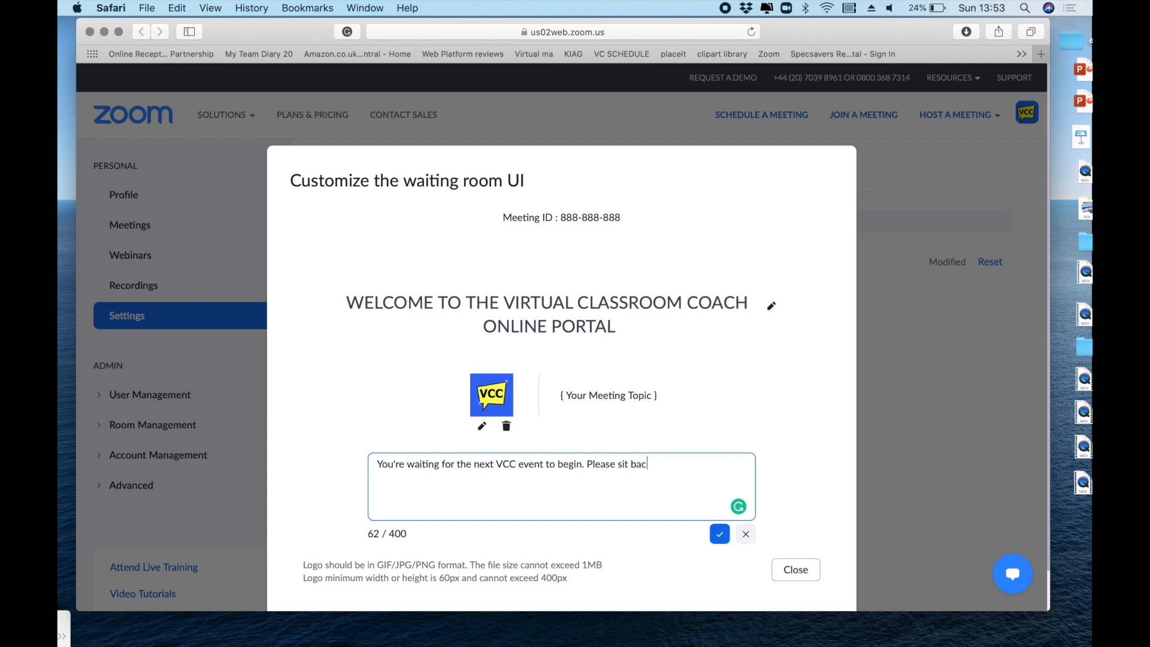
type("k and relax. Grab youreslf a")
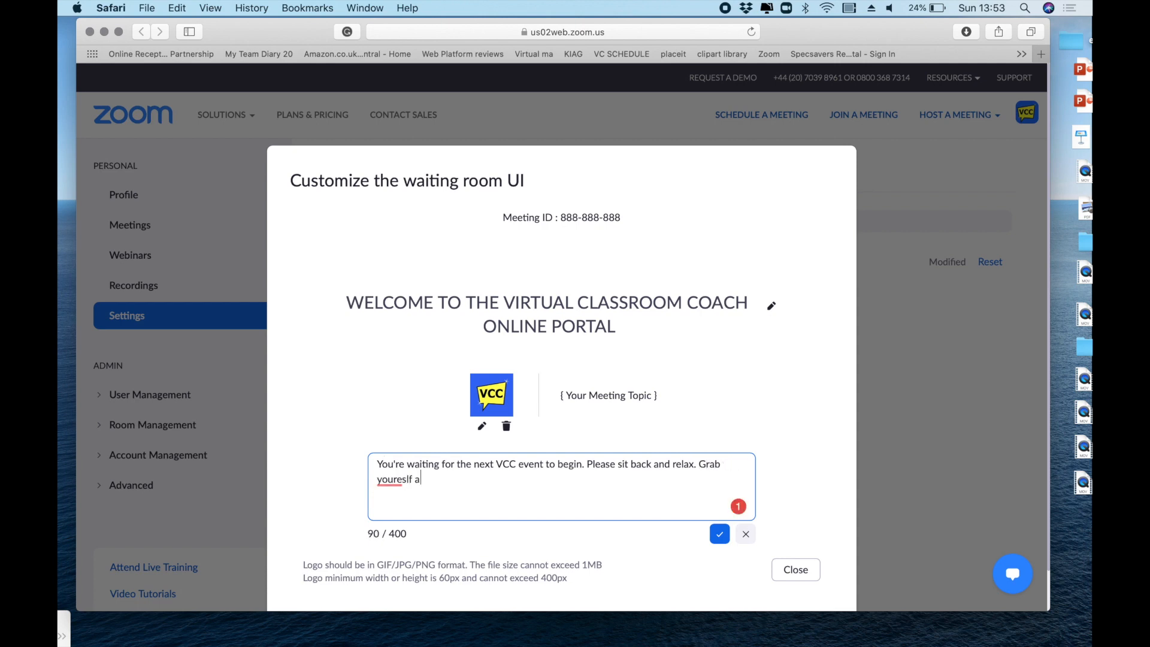
key("Backspace")
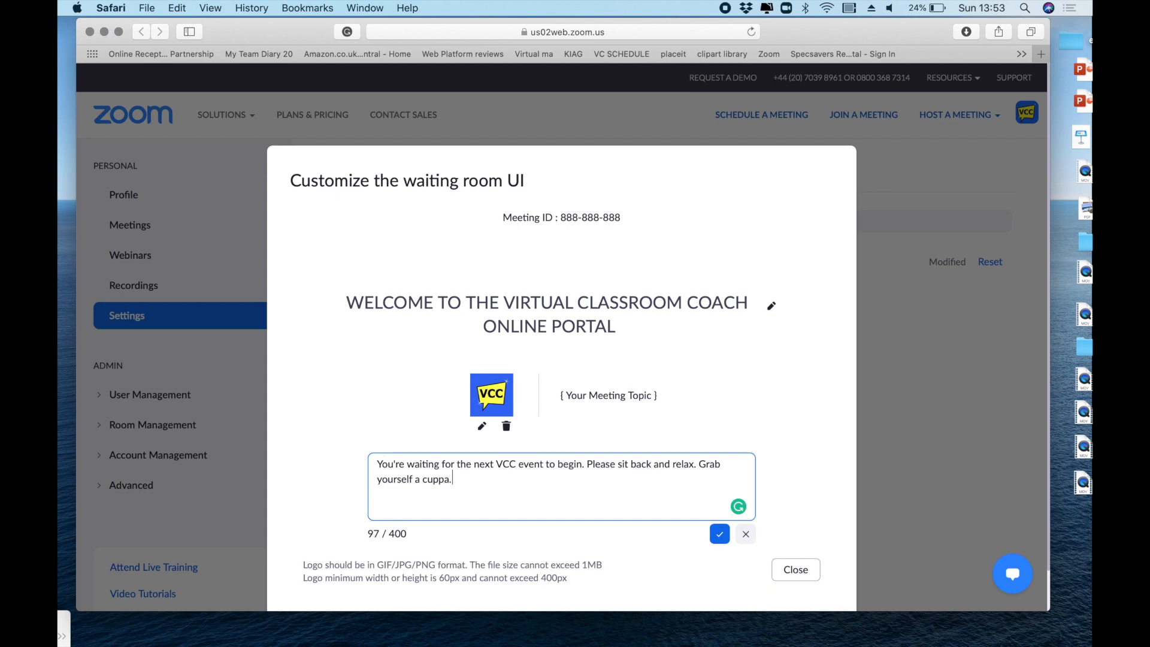
type("We'll be opening our doors very soon!")
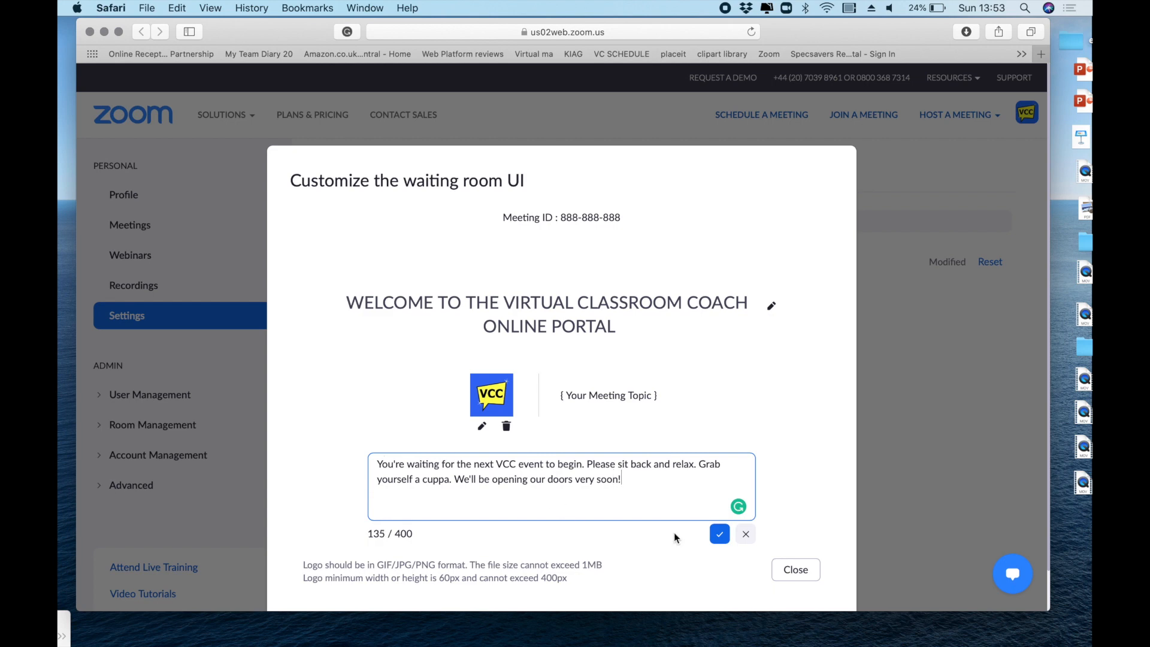
left_click(719, 534)
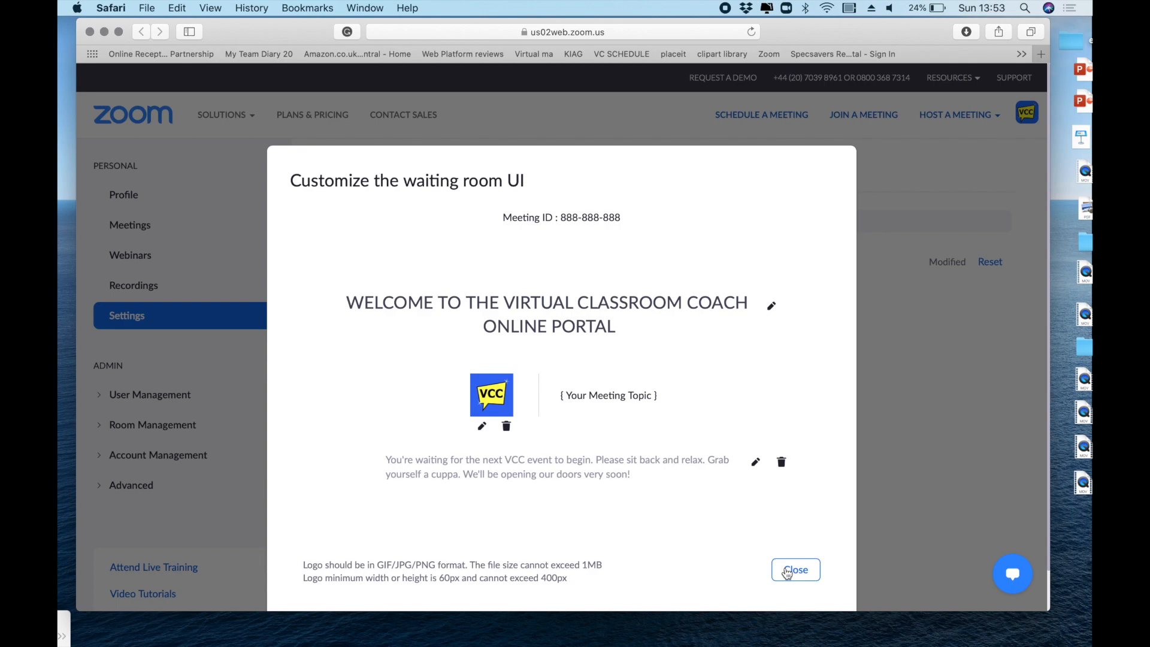
left_click(795, 569)
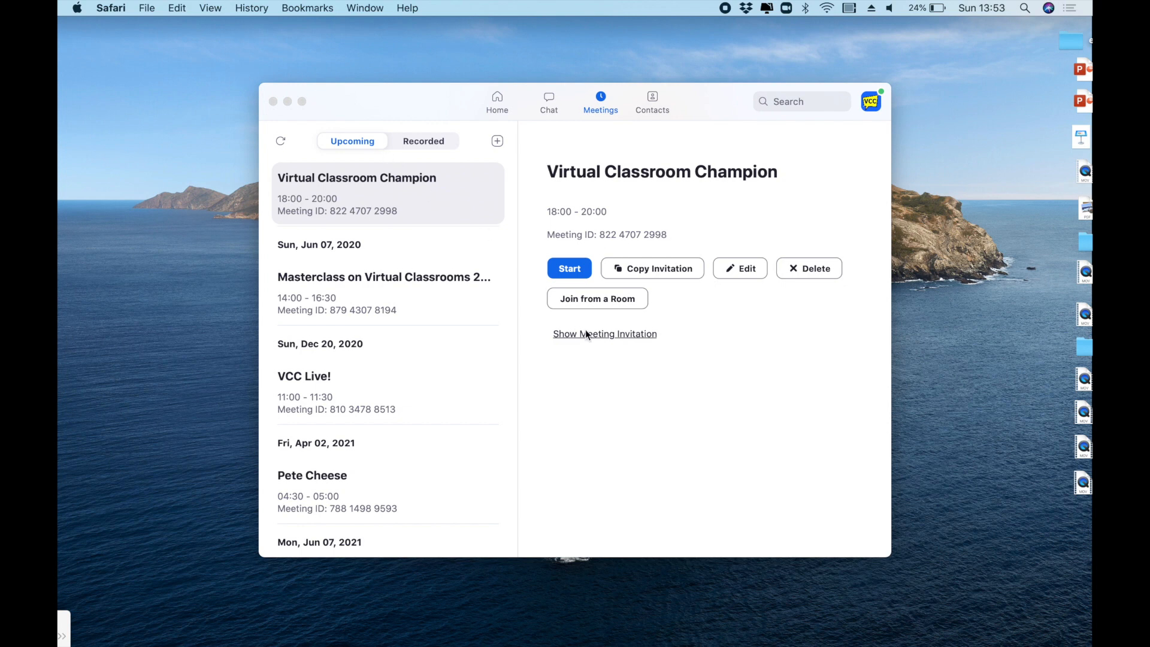
Start the scheduled Virtual Classroom Champion meeting from the Meetings tab
left_click(386, 193)
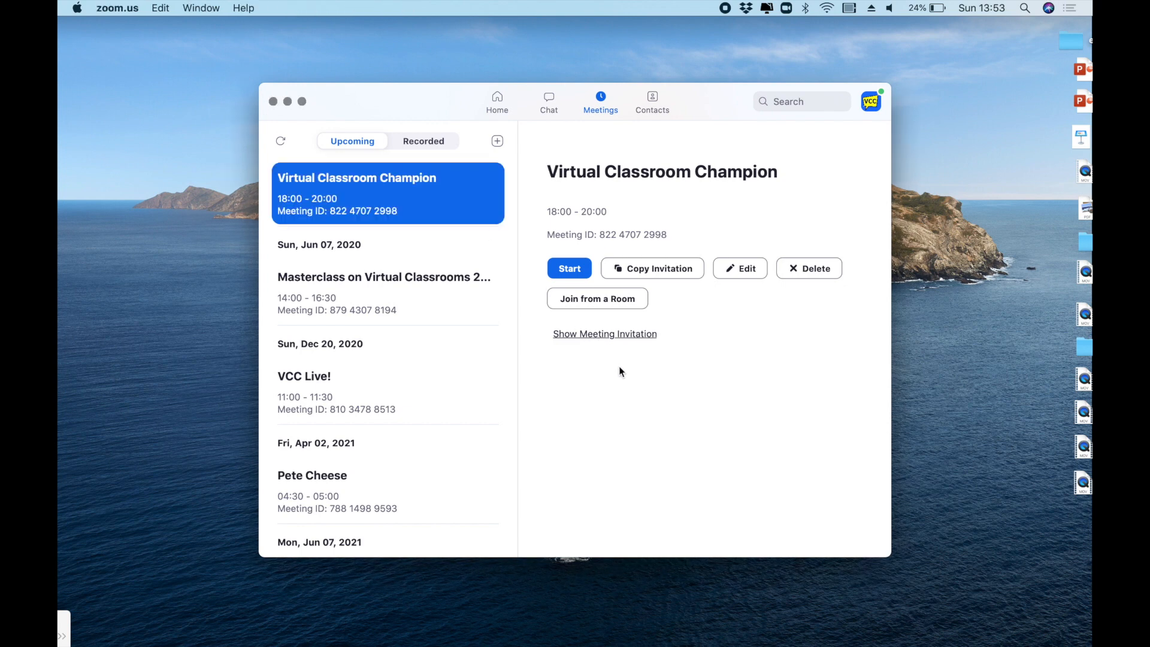
left_click(569, 268)
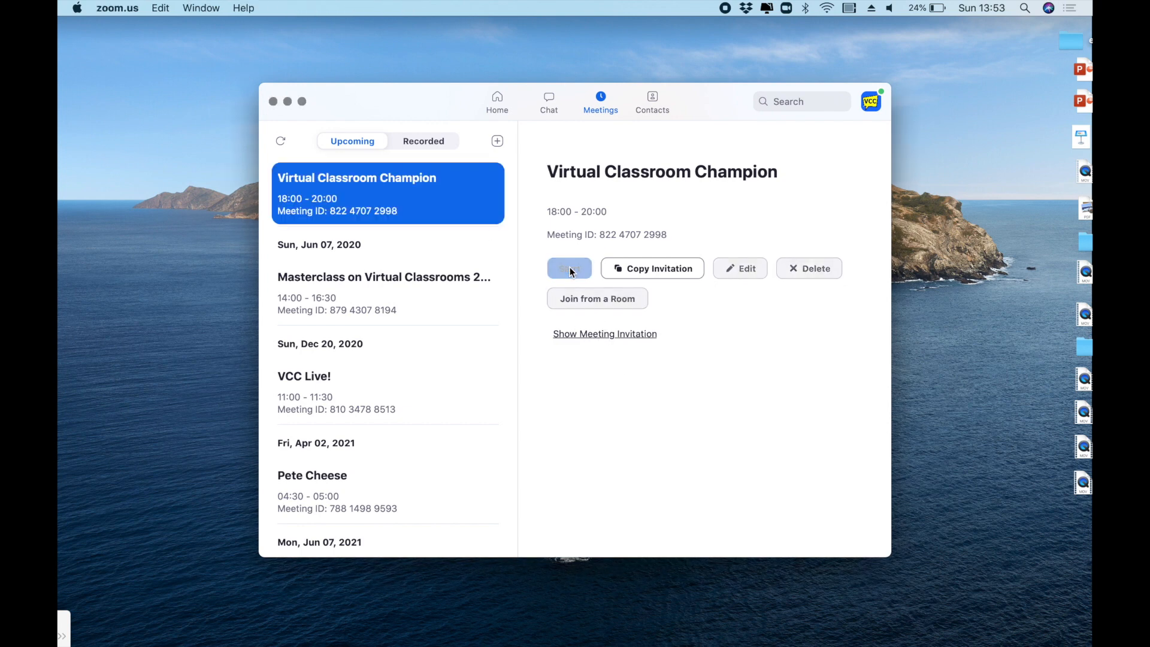
left_click(569, 269)
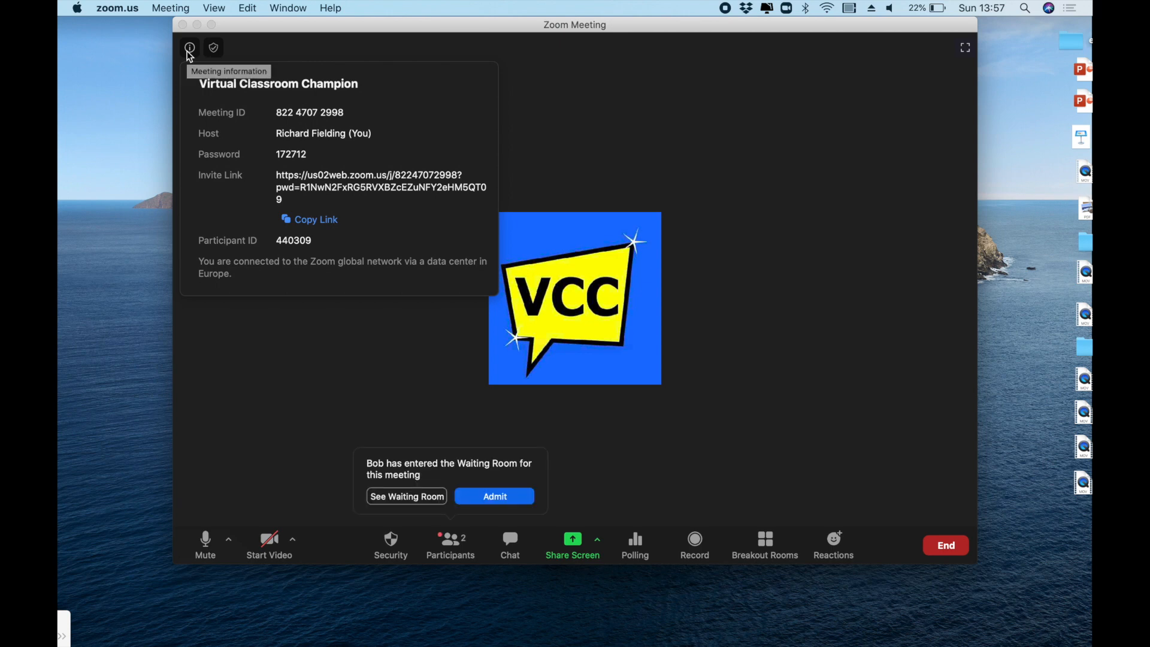
mouse_move(205, 45)
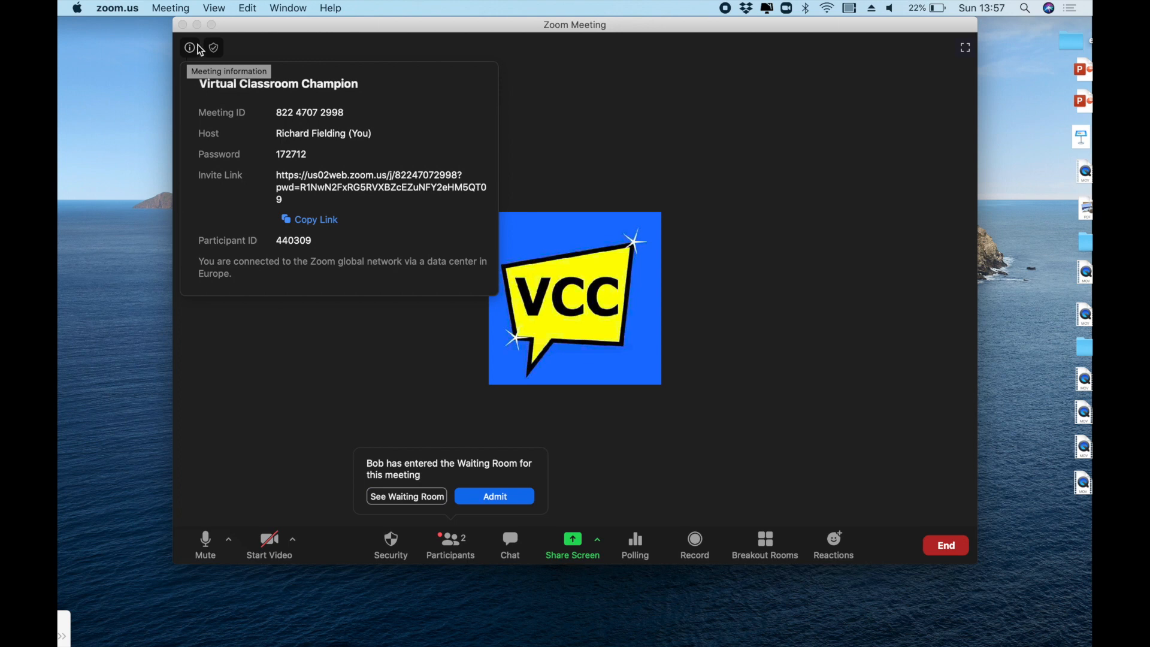
mouse_move(432, 237)
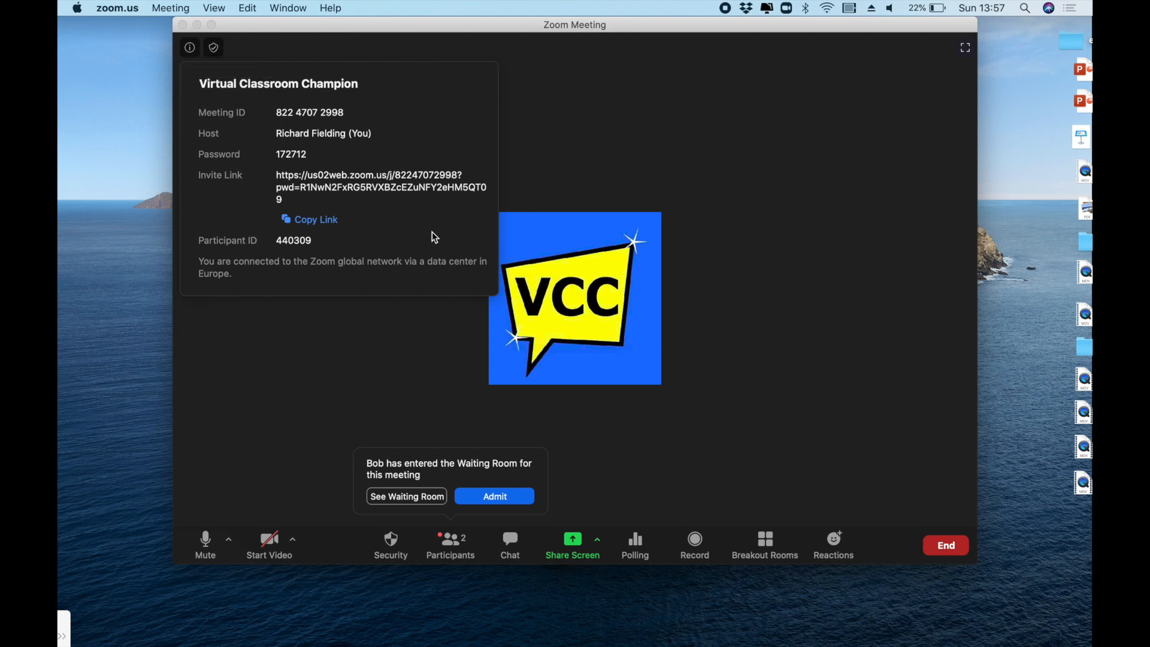
mouse_move(447, 234)
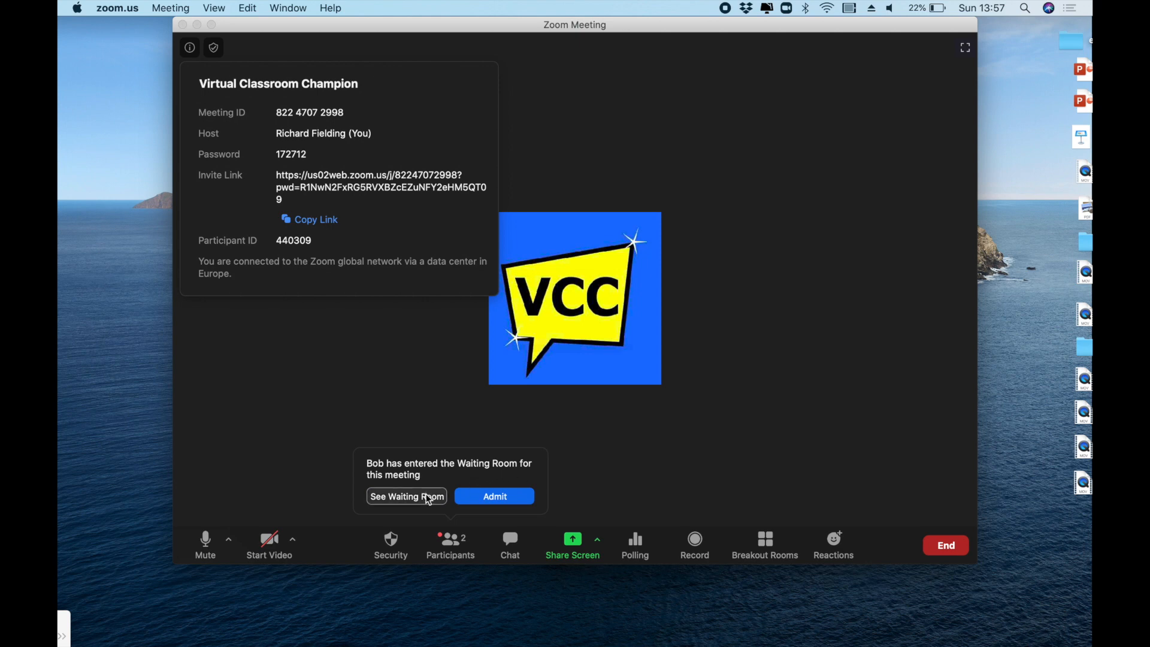
Show the Participants panel from the waiting room notification, with Bob waiting
left_click(407, 496)
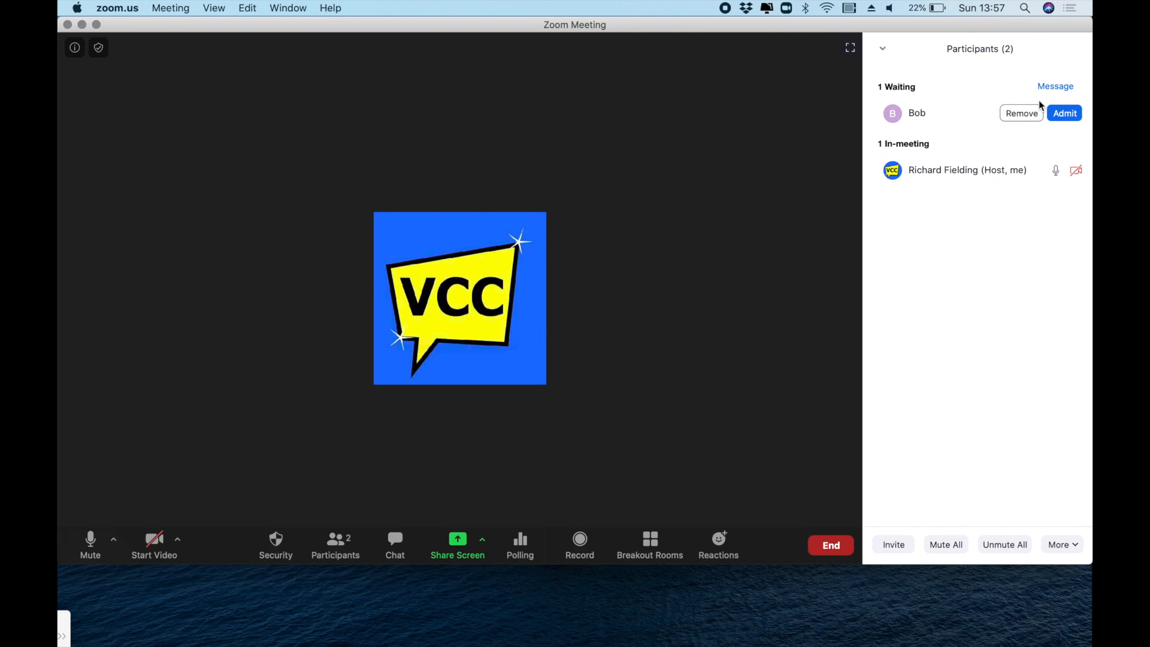
mouse_move(1047, 97)
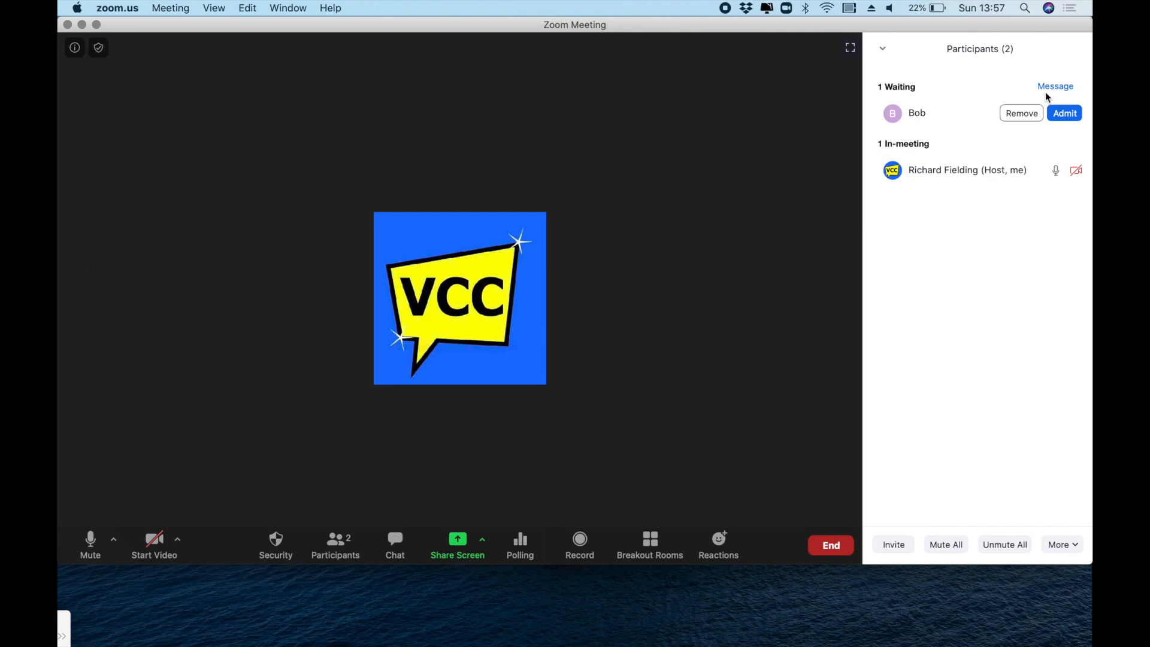
Send waiting participants 'We will start in 5 minutes. See you soon!' and 'Please have your pre-work ready'
left_click(1055, 86)
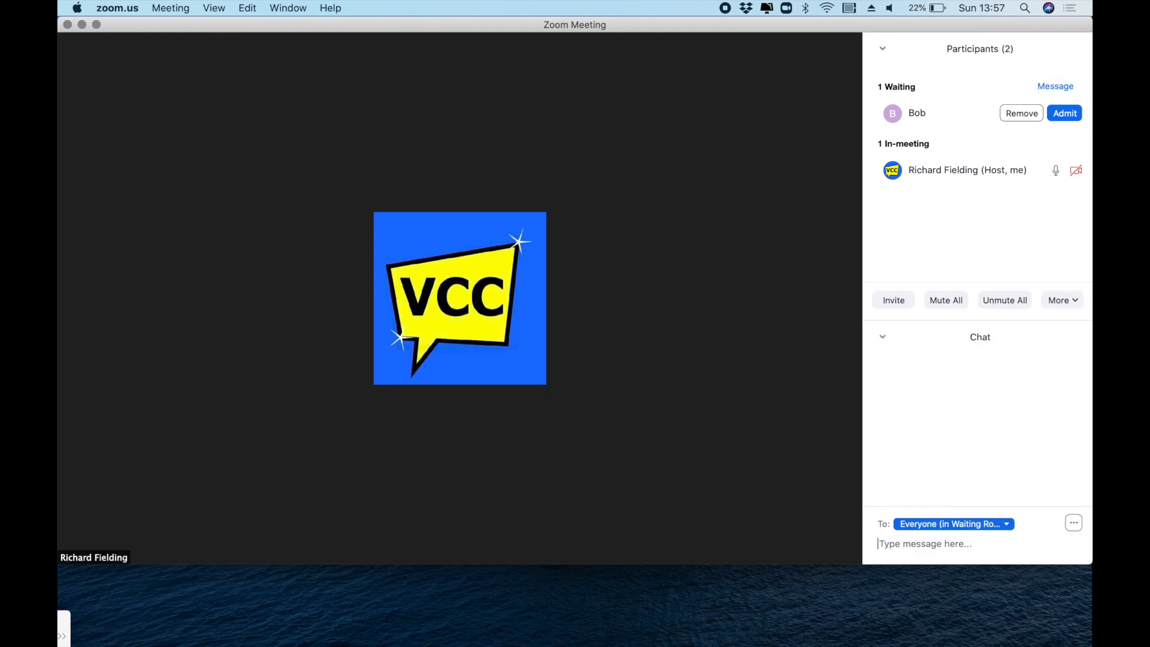
type("We will beg")
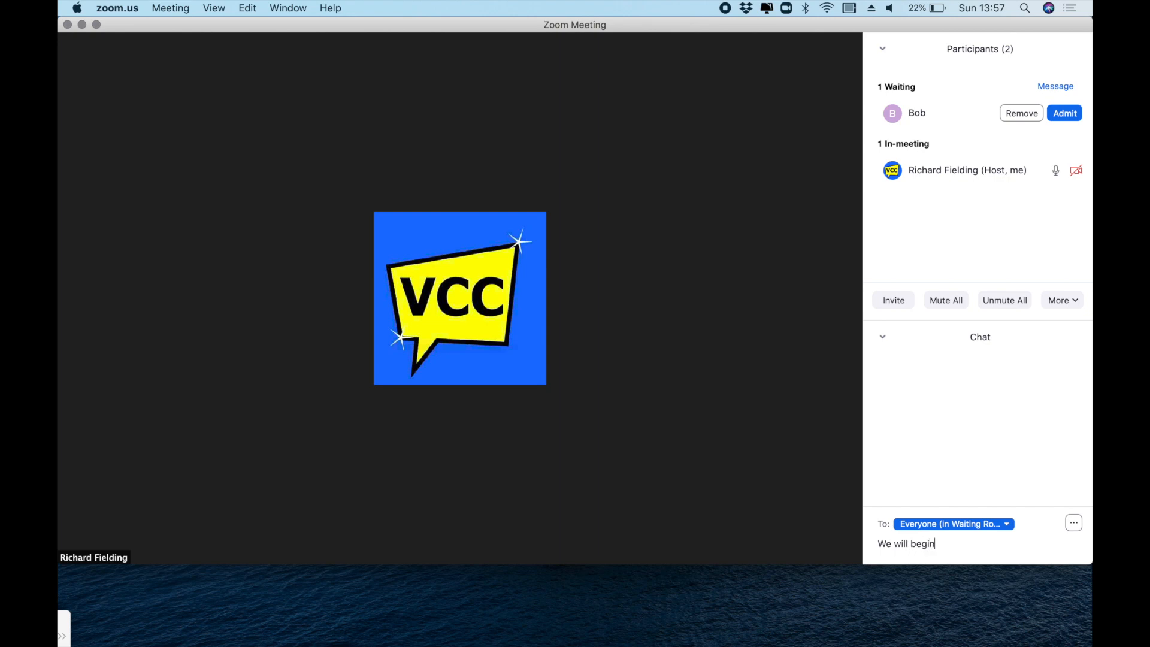
type("in 5 m")
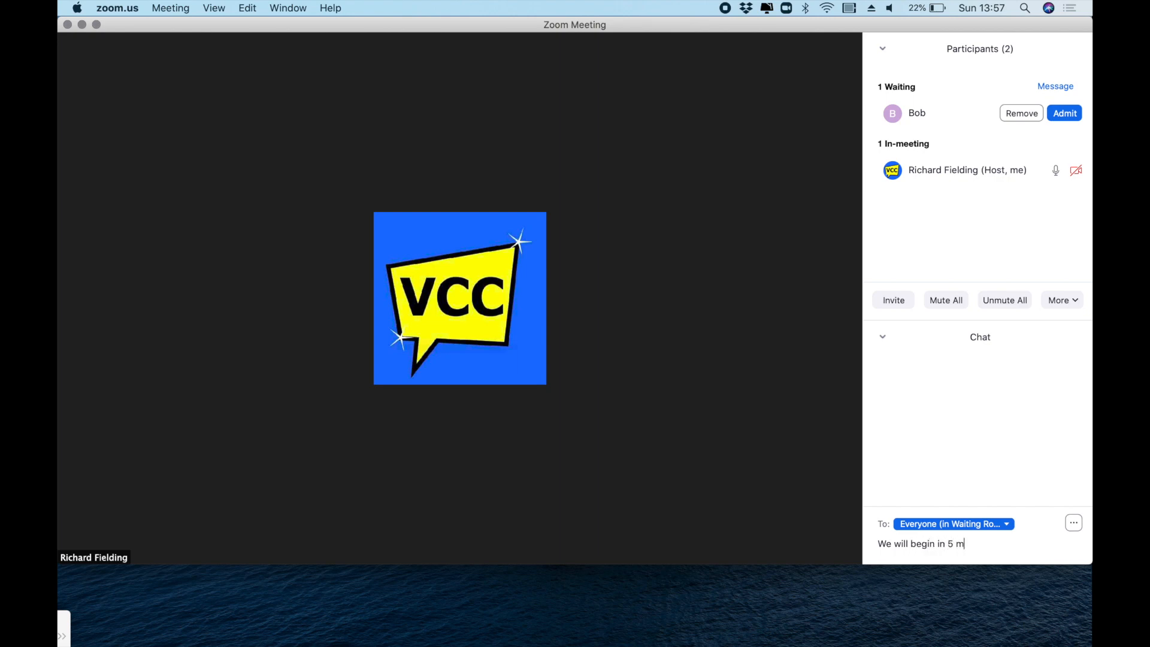
type("inutes.")
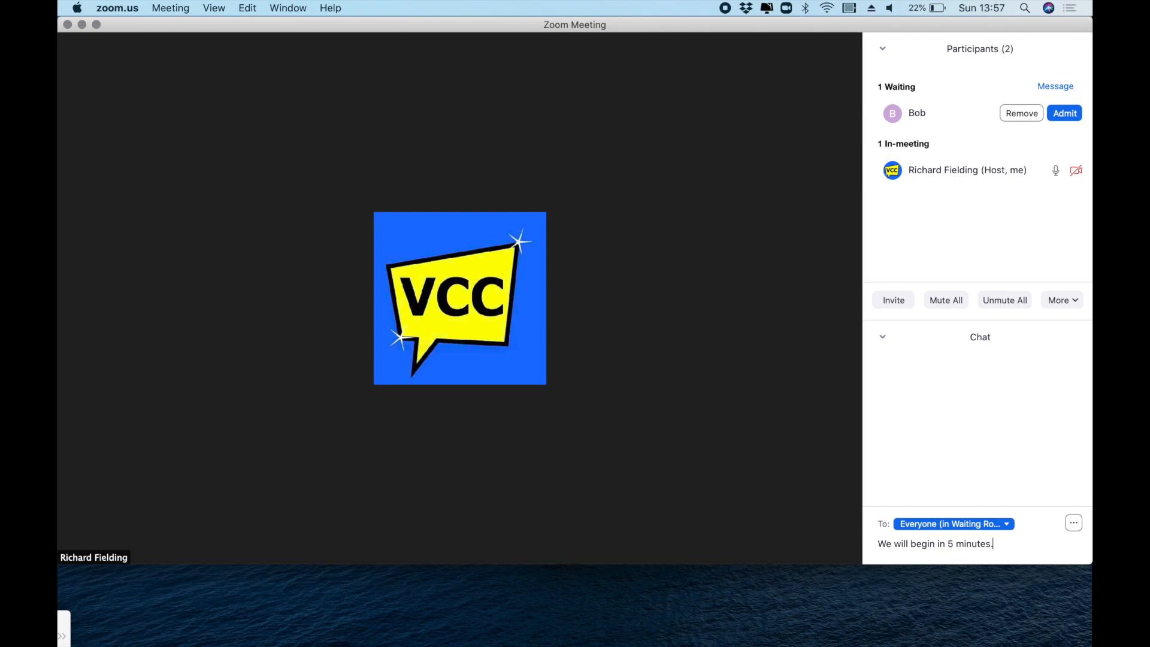
type("See you")
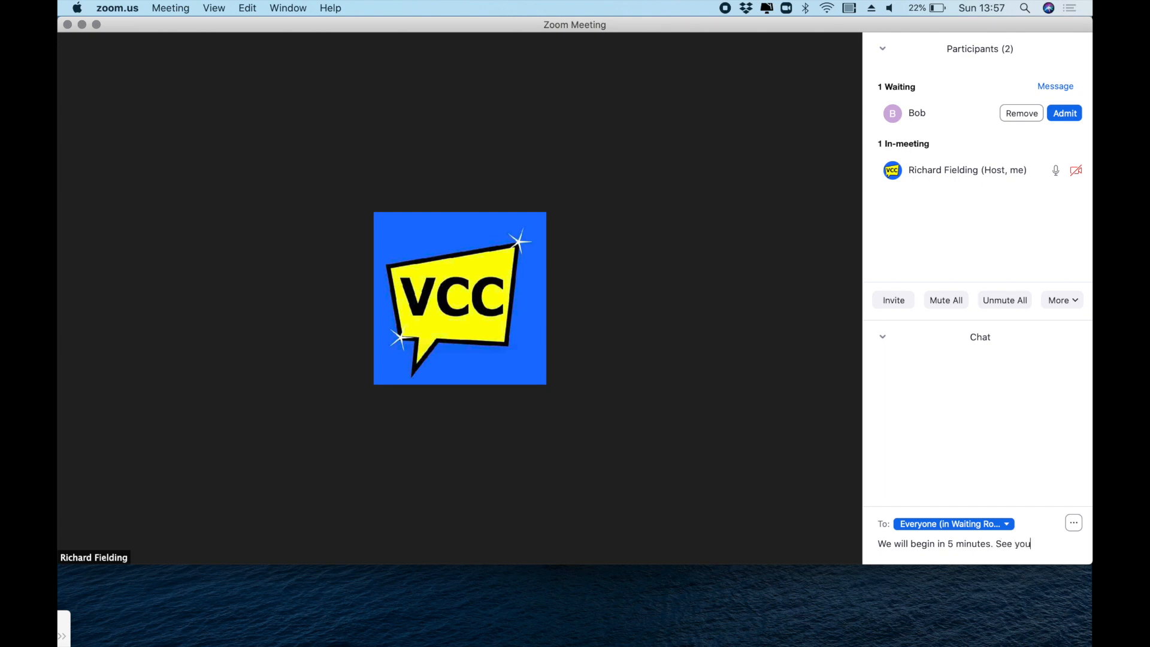
type("soon!")
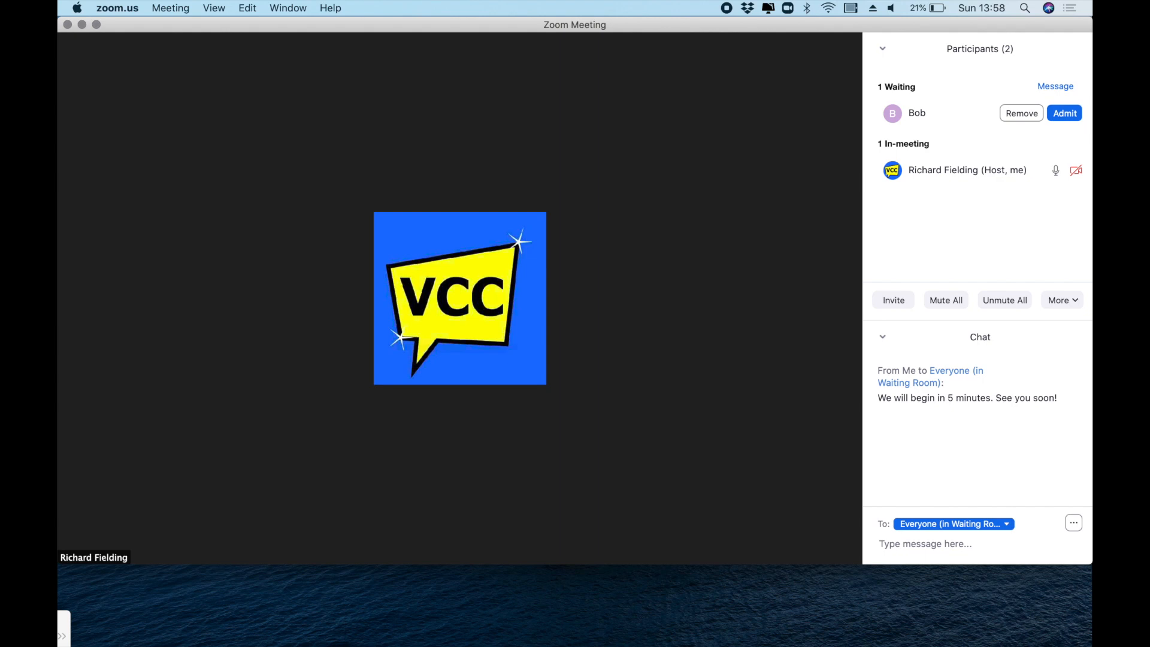
type("P")
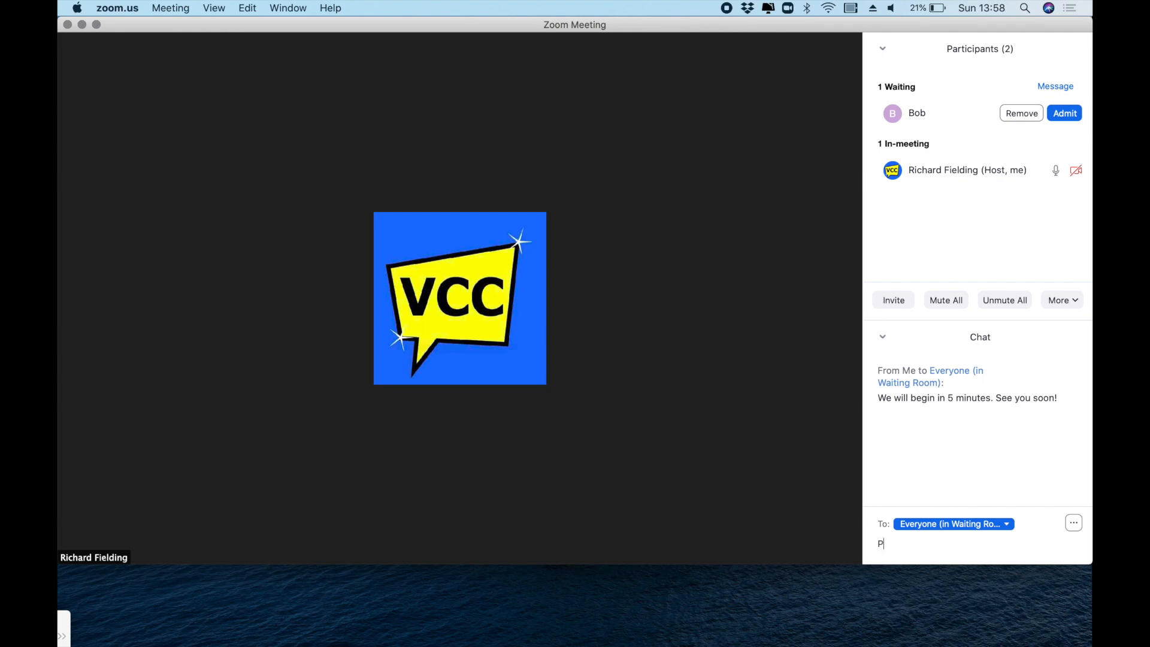
type("Please have")
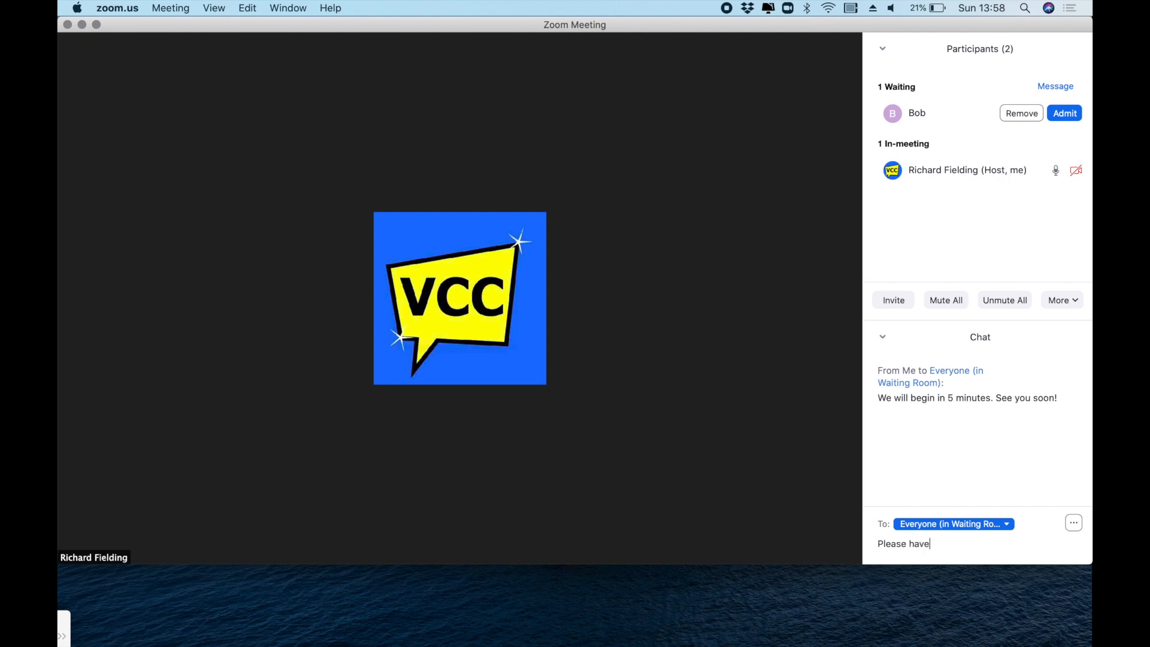
type("your pr")
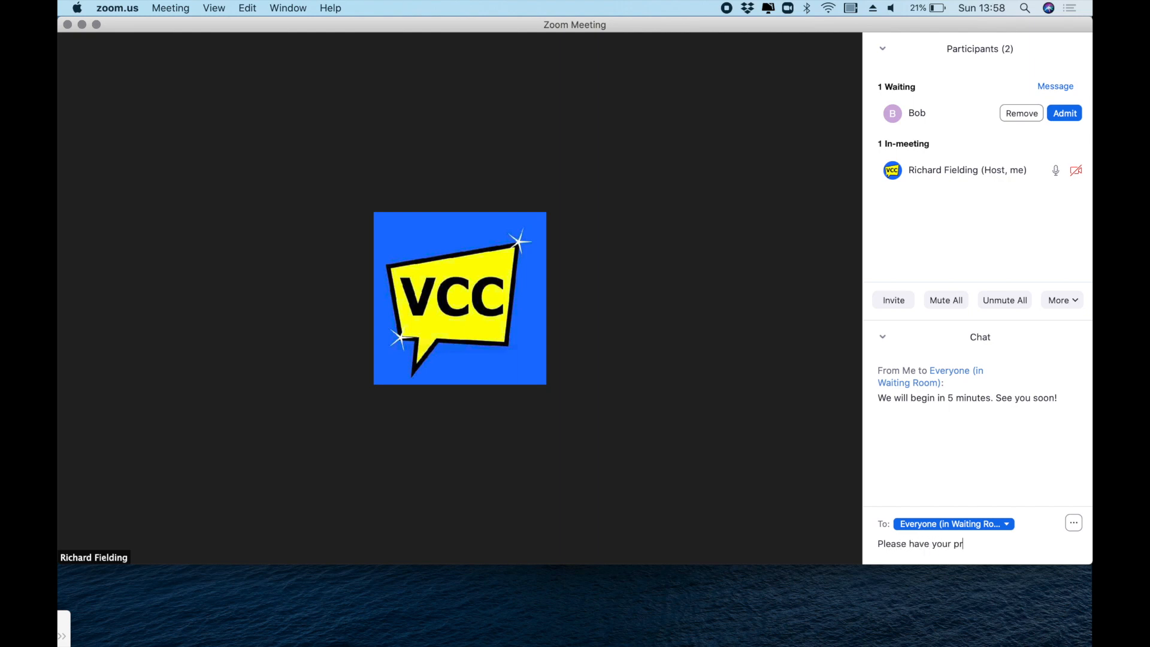
type("e-work")
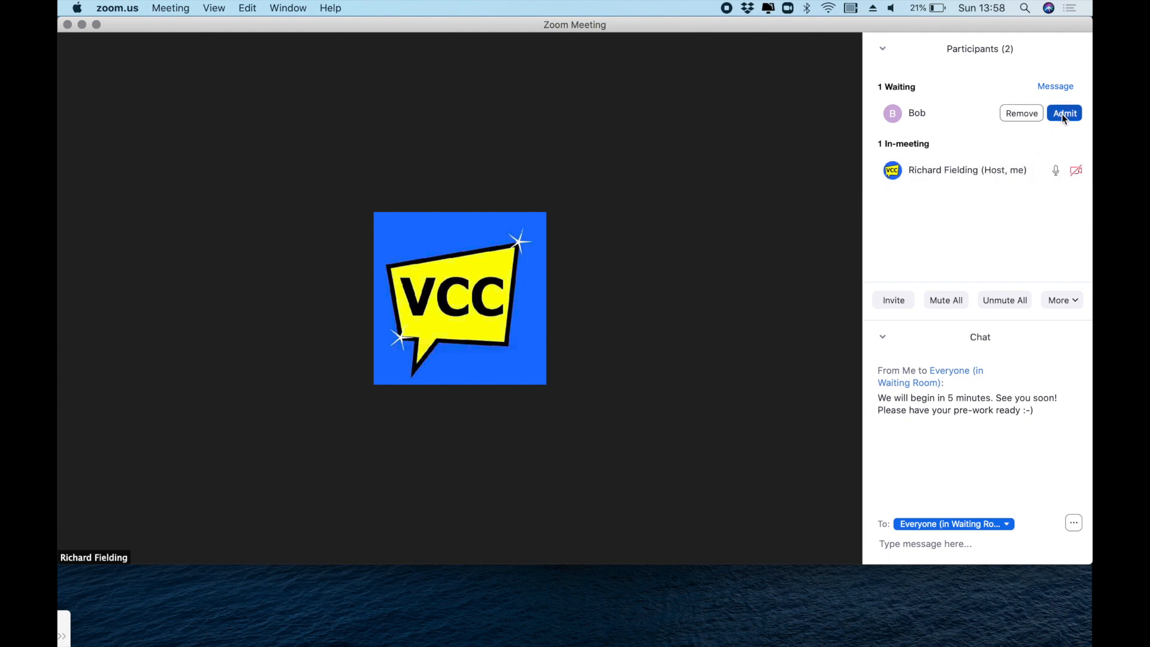
Admit Bob from the waiting room into the meeting via the Participants panel
left_click(1063, 113)
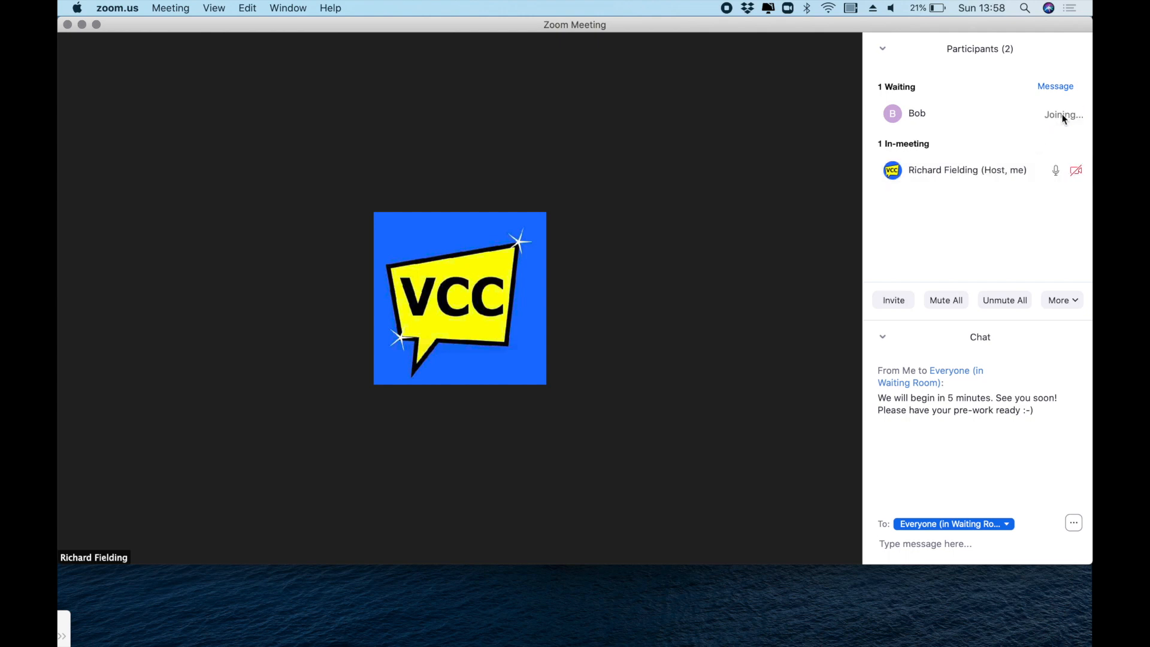
left_click(1062, 114)
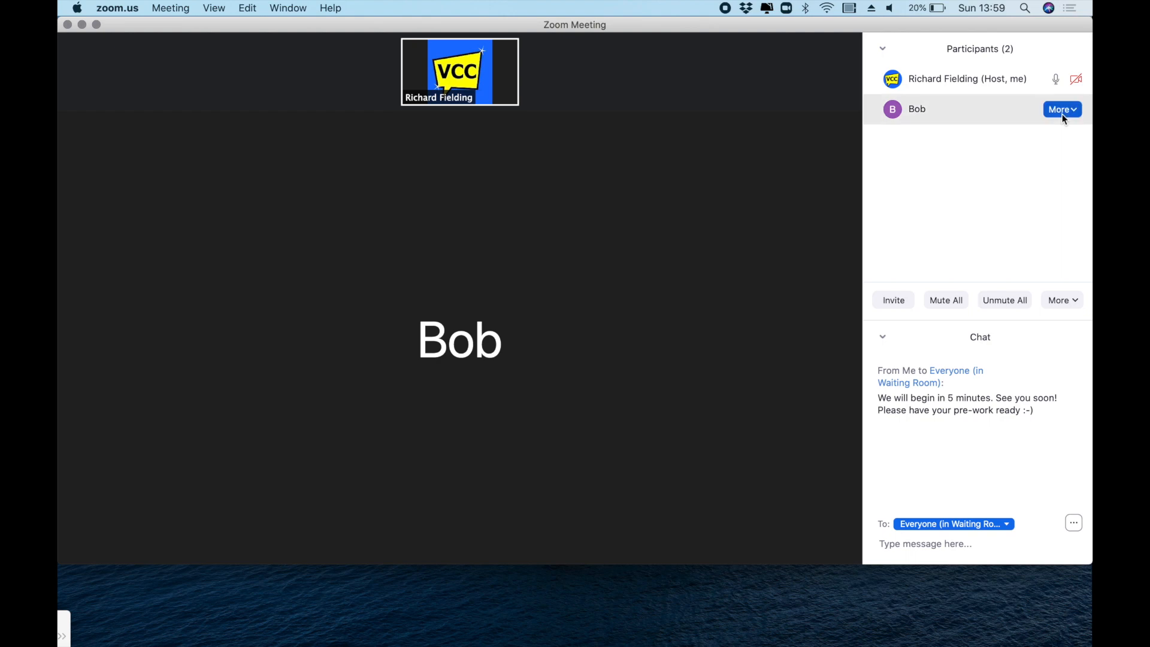
left_click(923, 543)
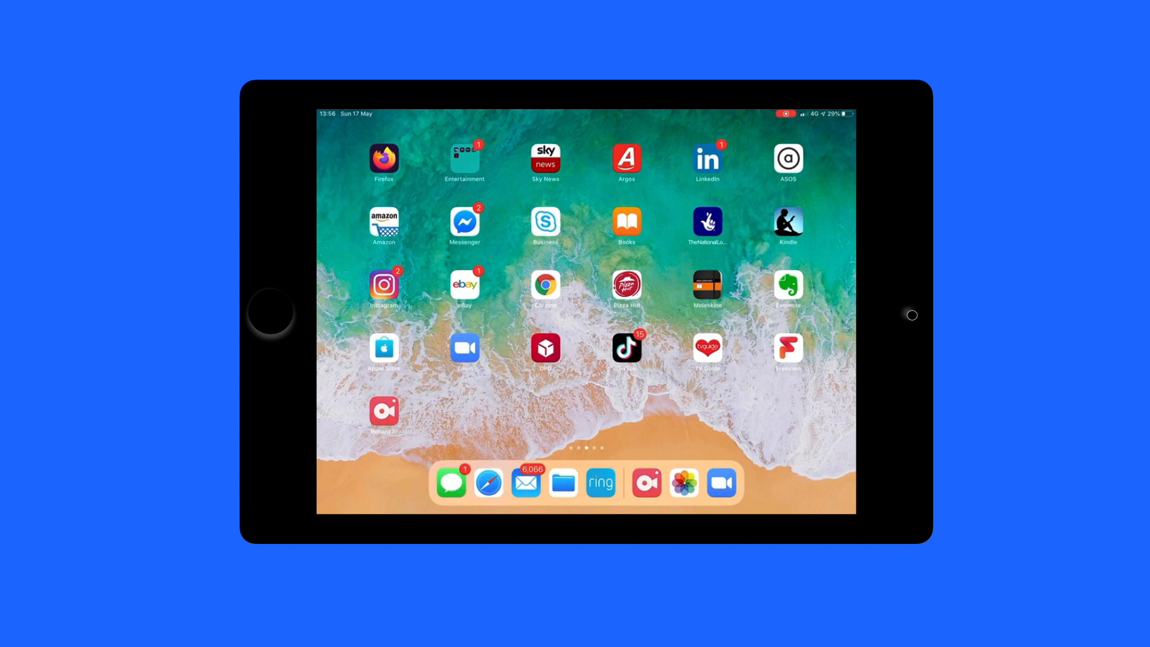
Join the meeting on the iPad as Bob with audio off and enter the password, reaching the VCC waiting room
left_click(464, 348)
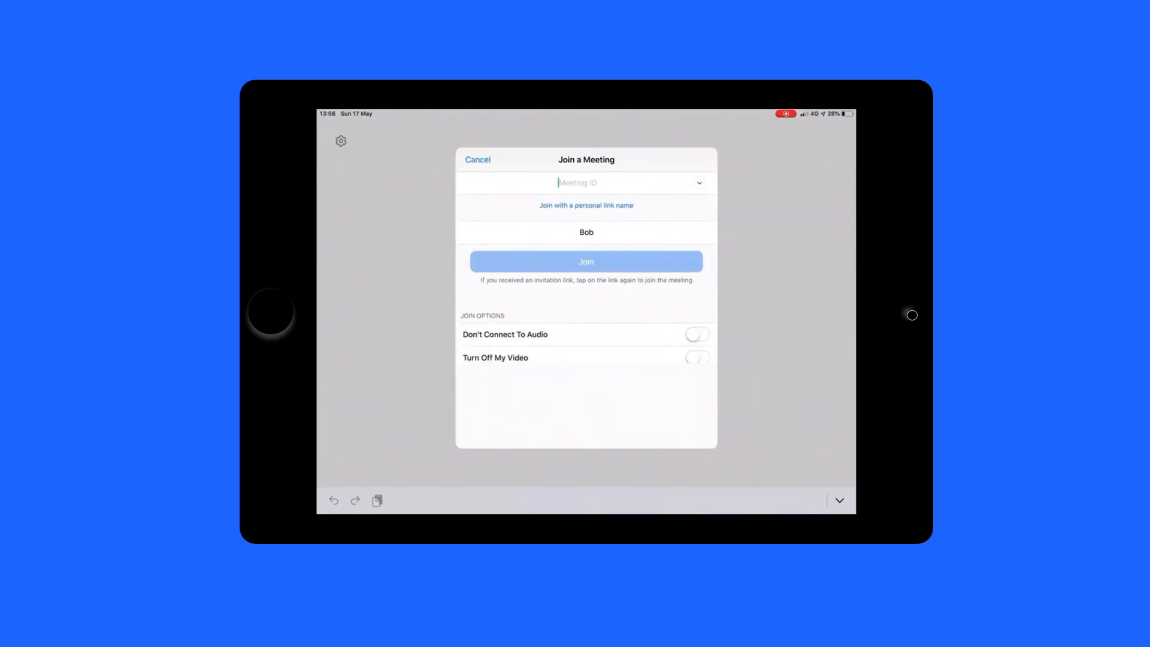
type("822 470 729")
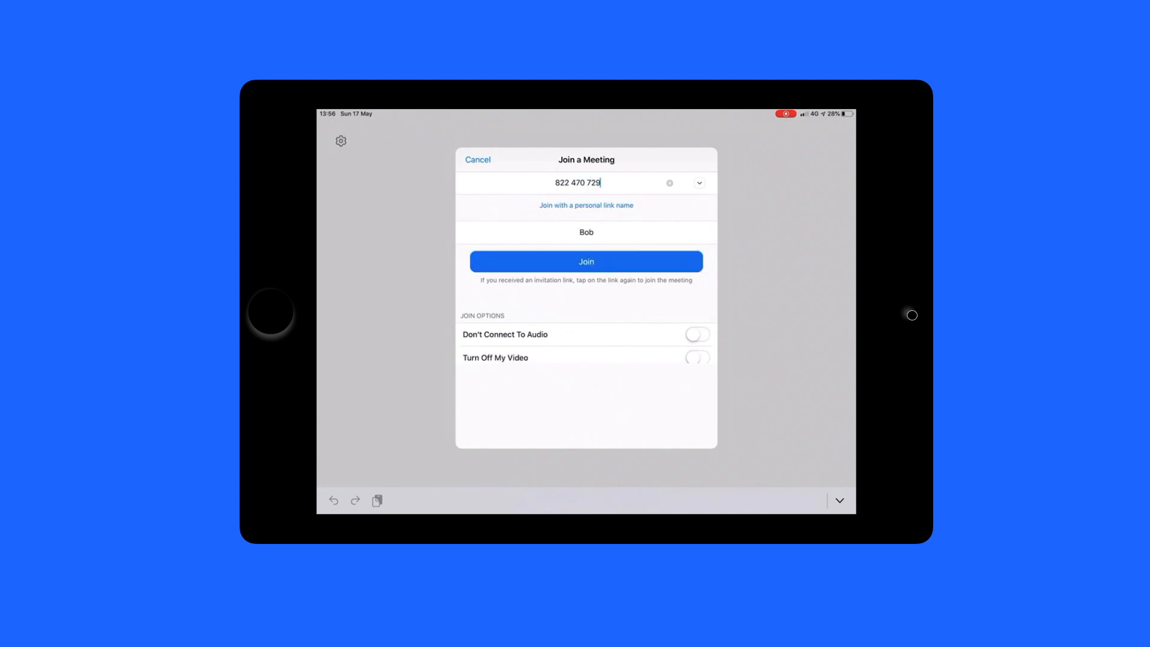
left_click(697, 334)
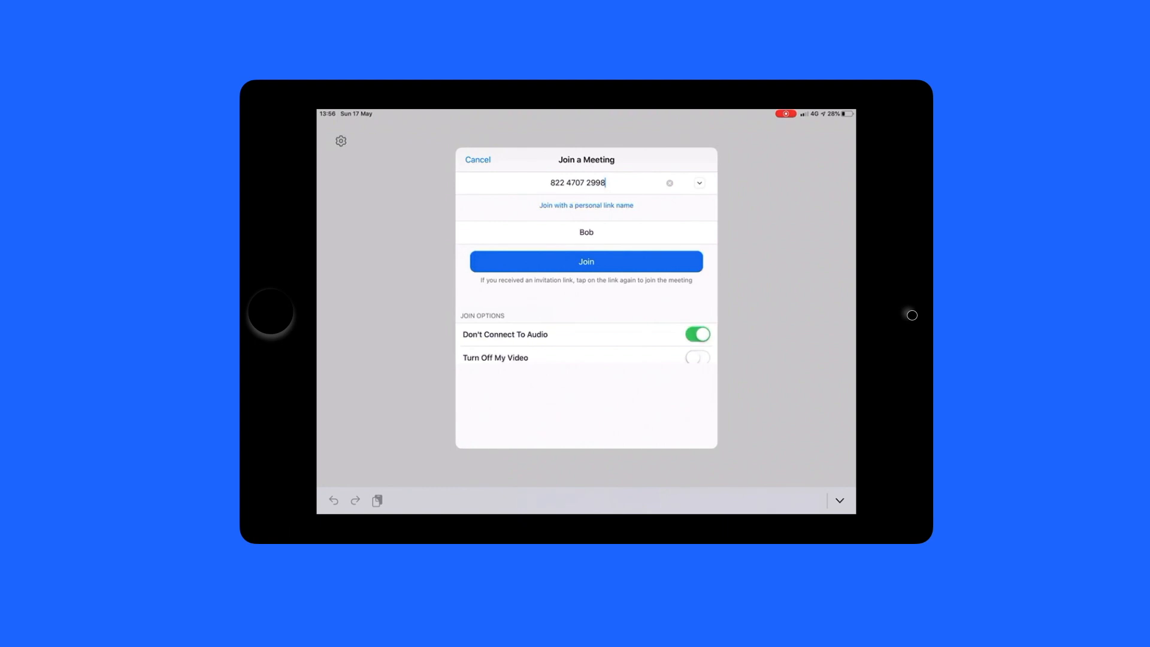
left_click(585, 261)
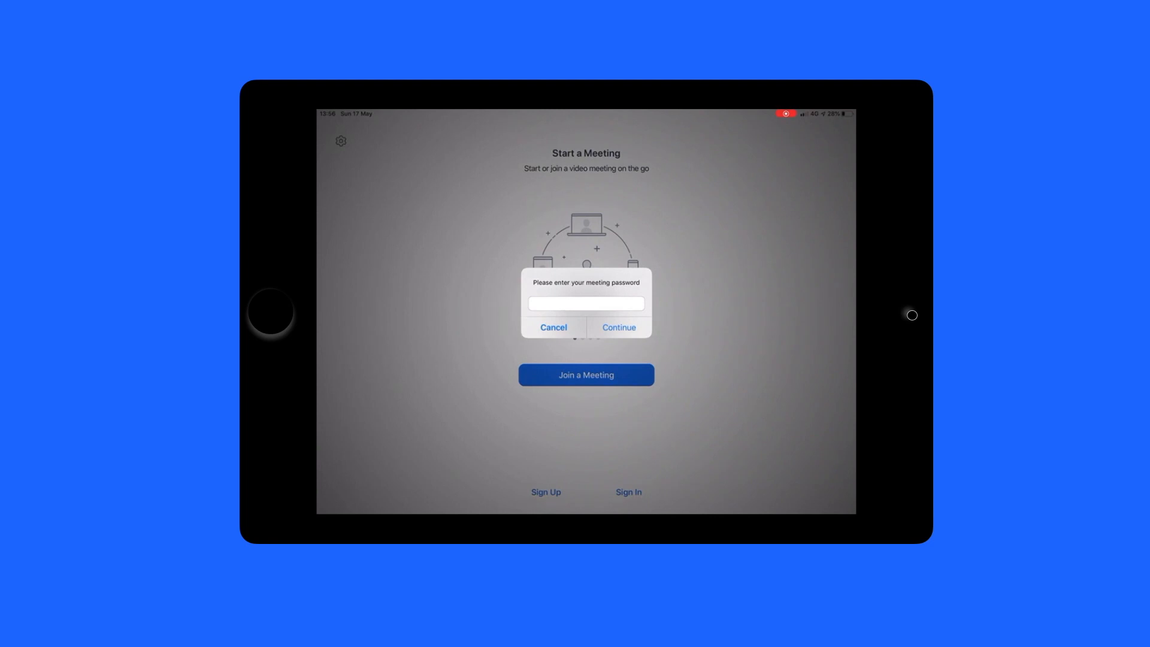
left_click(619, 326)
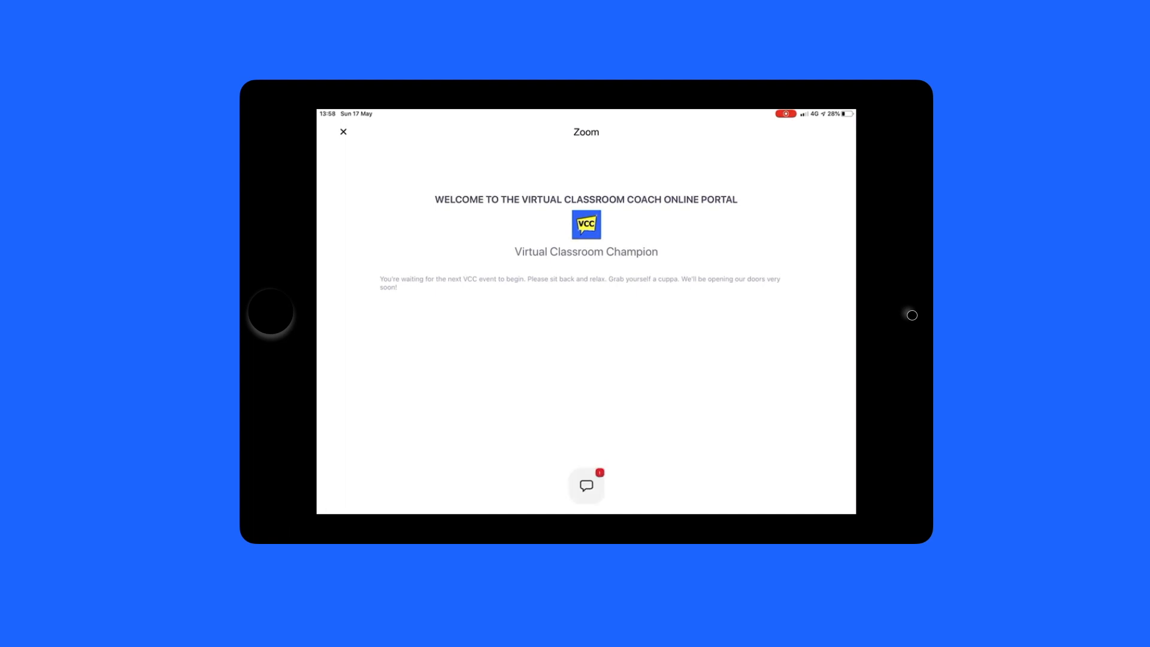
left_click(585, 486)
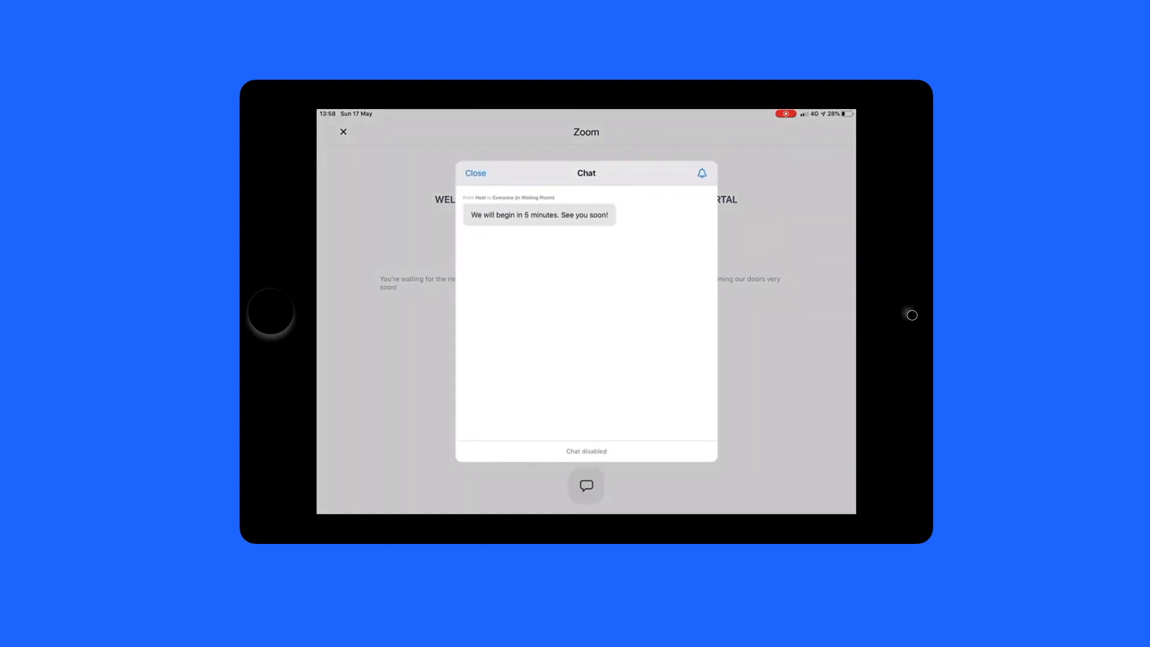
left_click(475, 173)
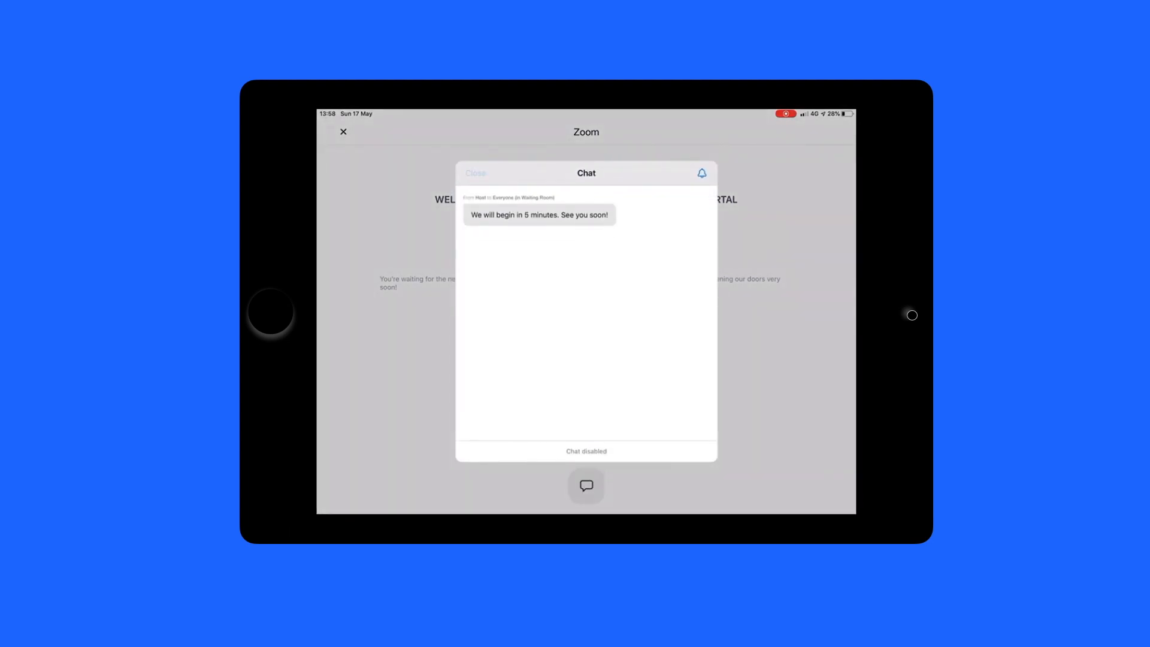
left_click(475, 173)
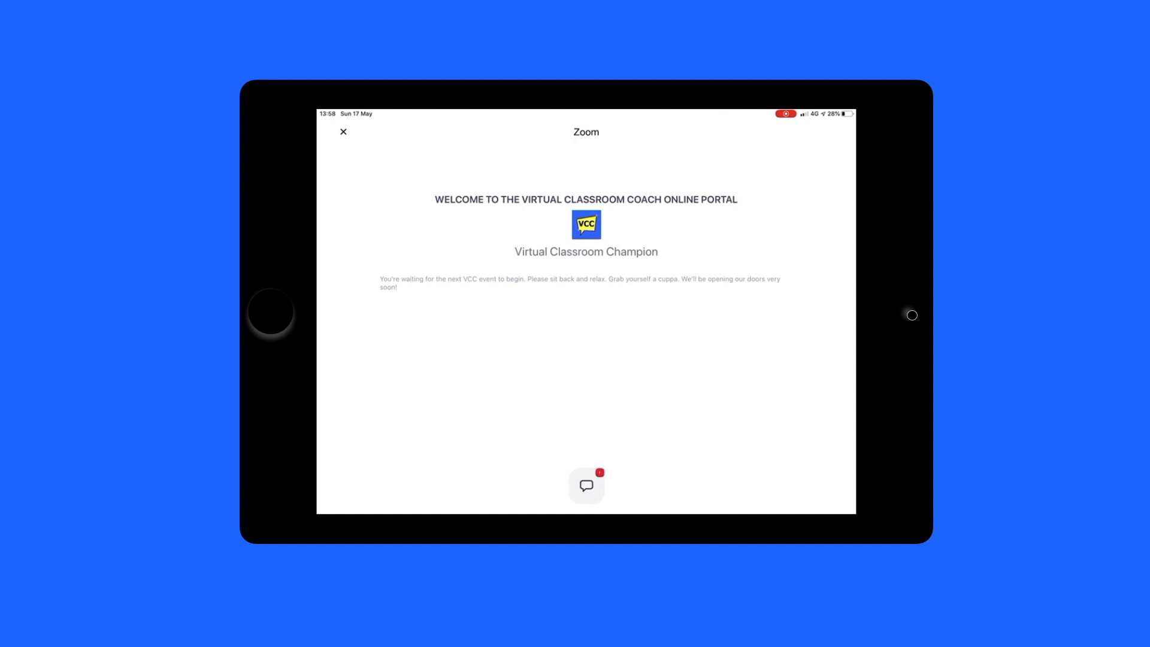
left_click(586, 486)
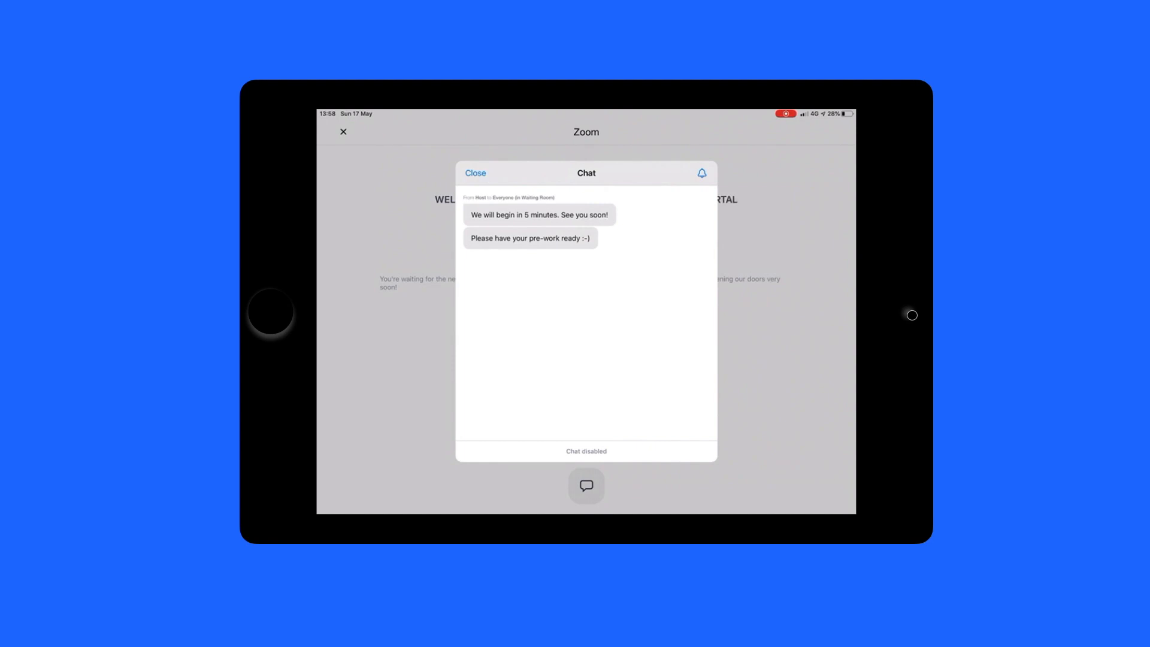
left_click(475, 173)
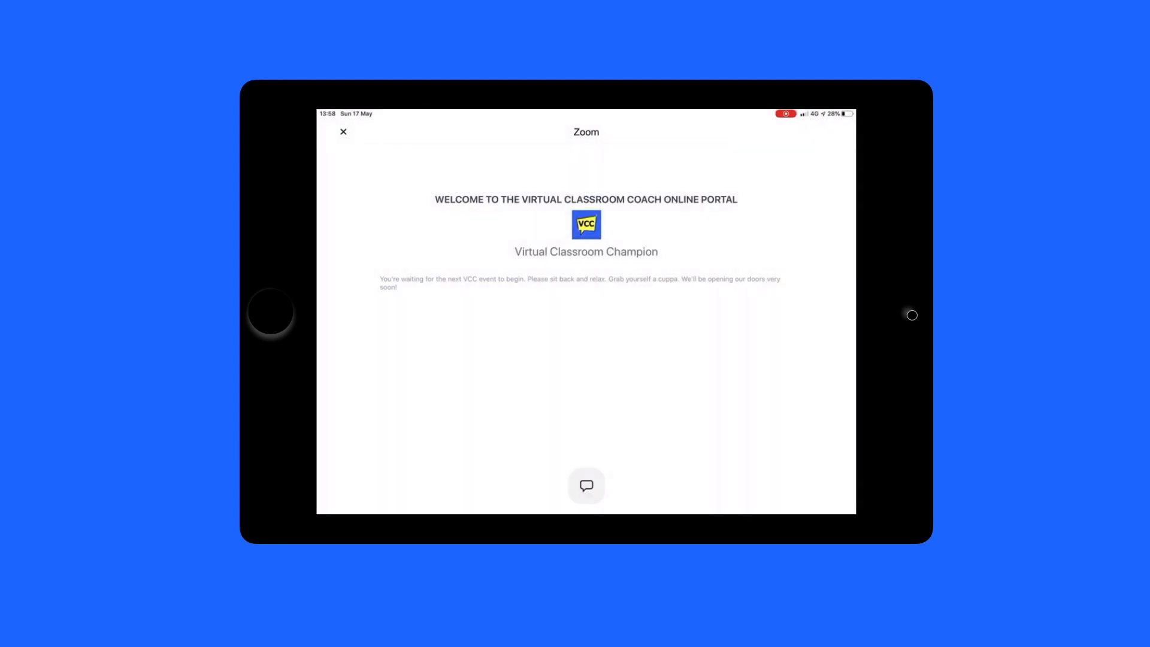